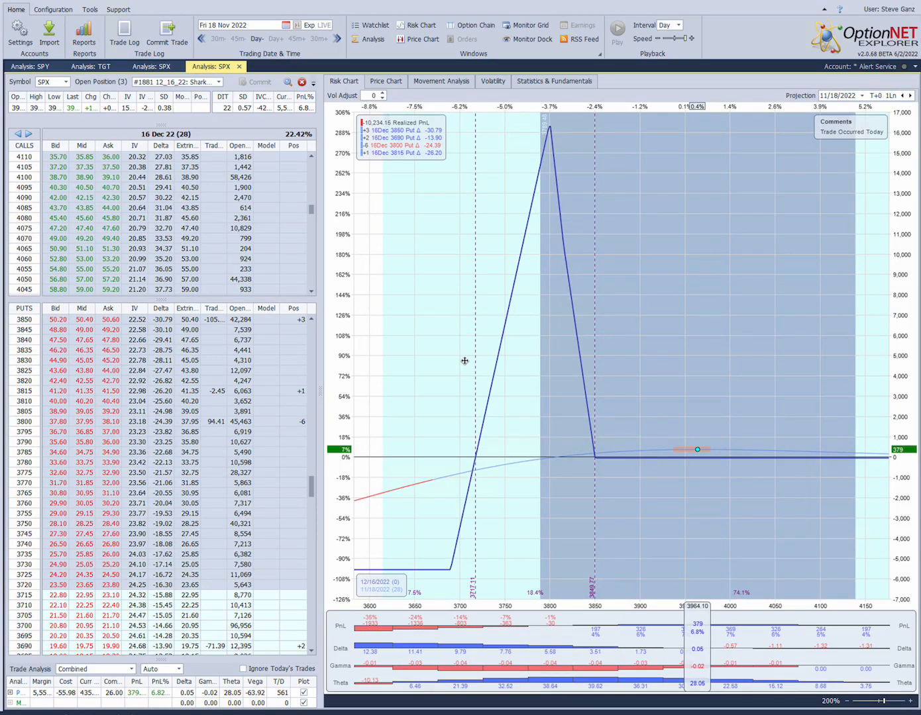
mouse_move(496, 370)
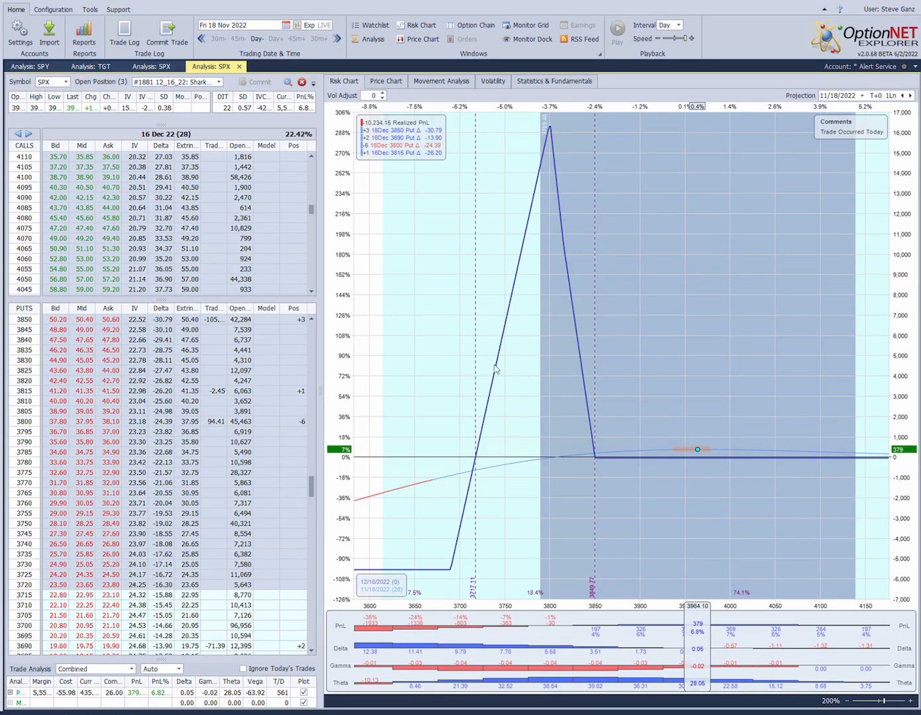
mouse_move(678, 374)
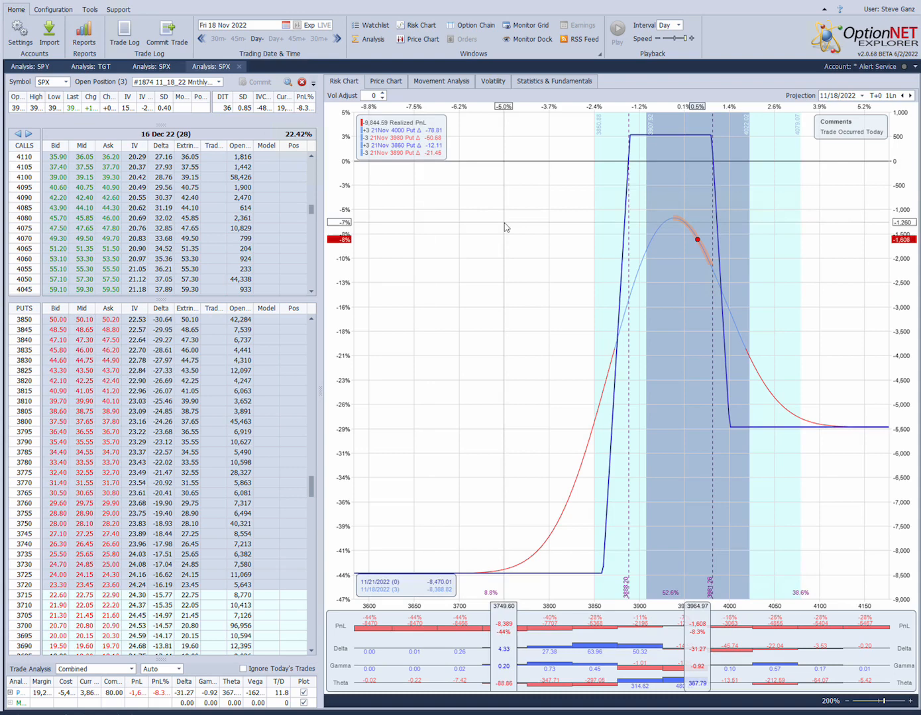
mouse_move(894, 603)
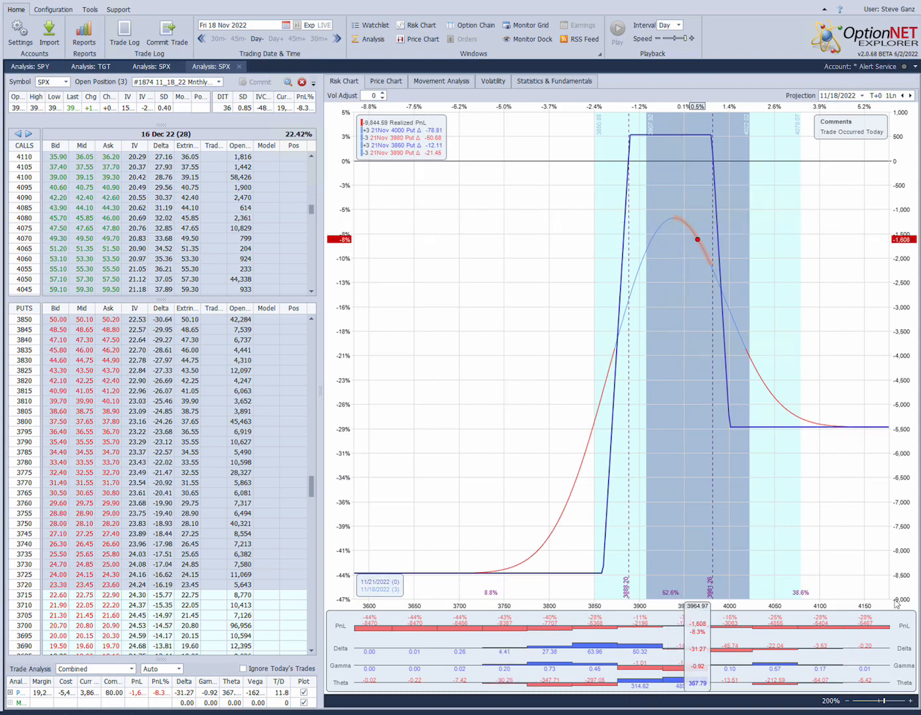
Step: Zoom the trade #1874 risk graph and list the 21 Nov 22 weekly SPX chain beside it
click(913, 701)
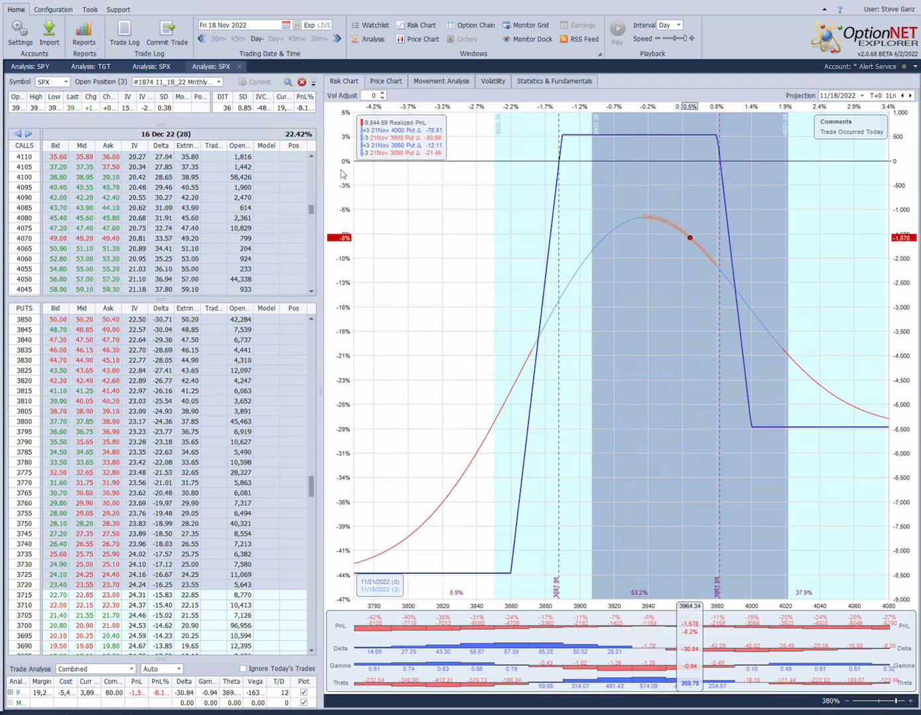
click(286, 82)
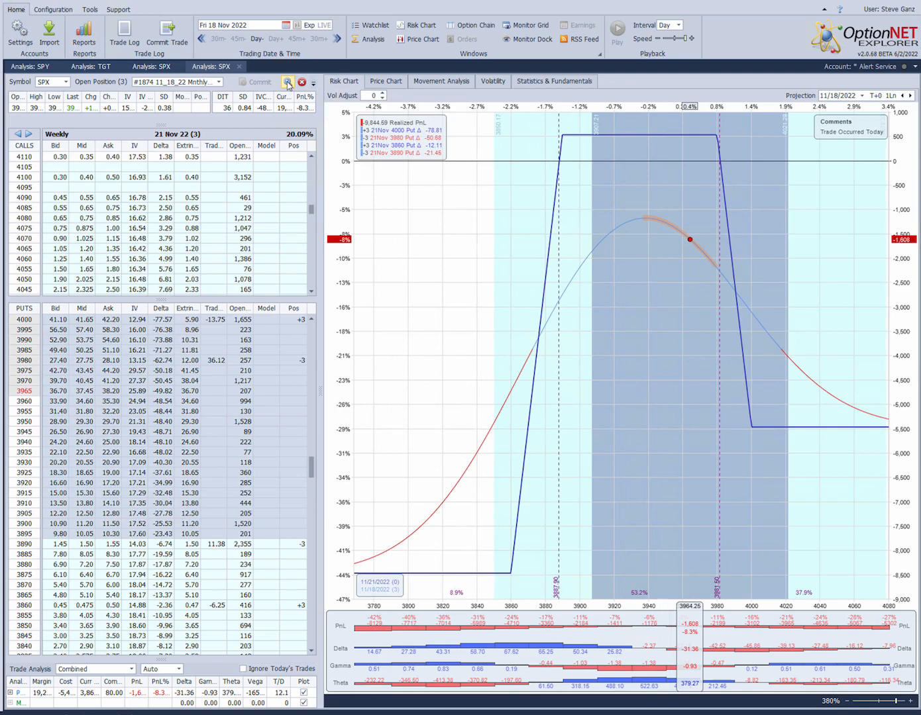
click(289, 82)
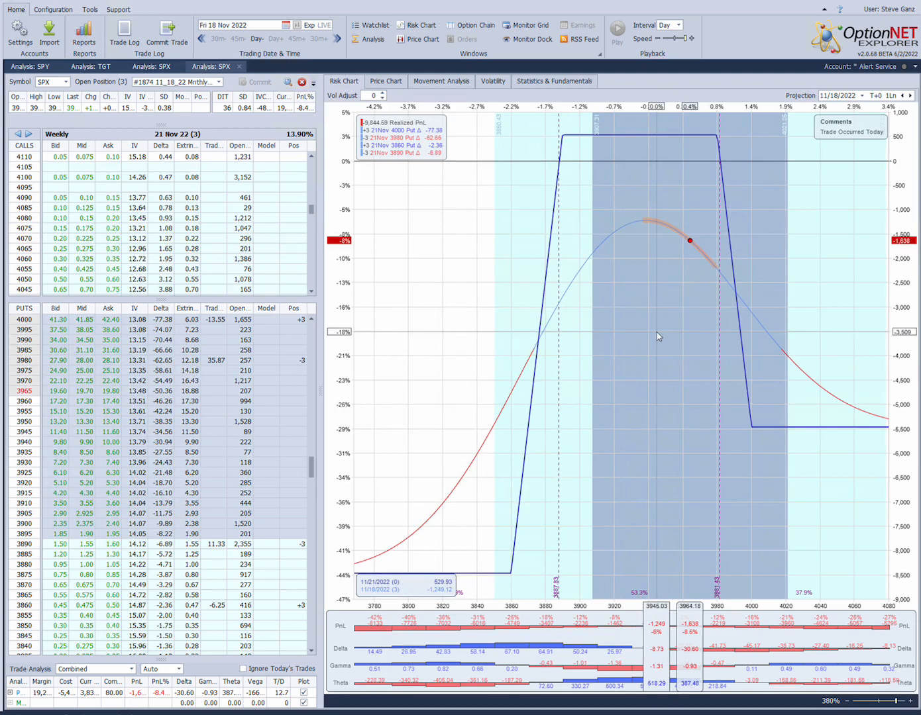
mouse_move(676, 281)
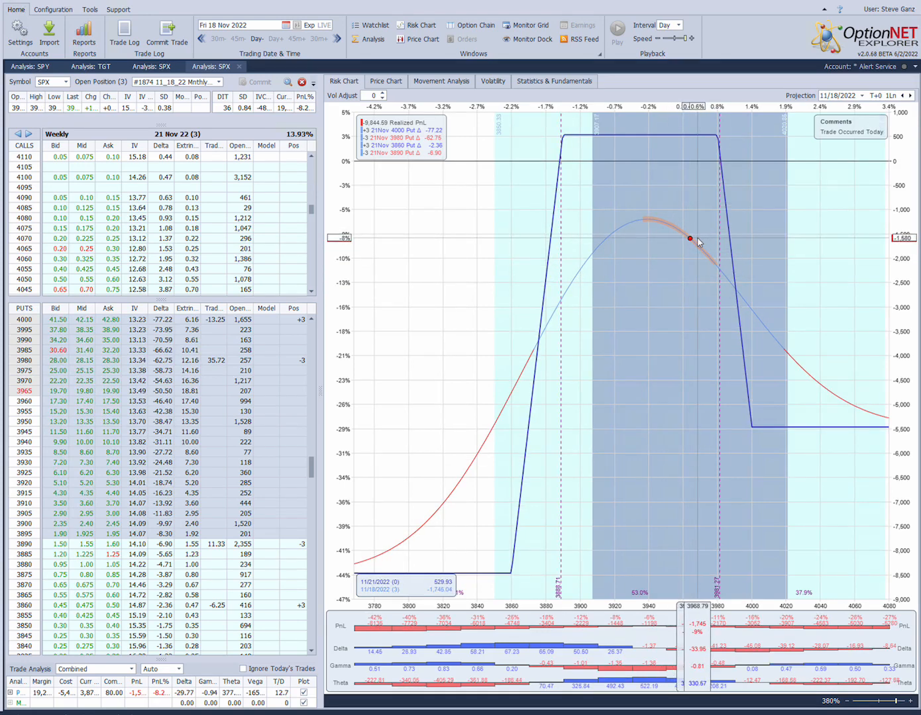
mouse_move(692, 139)
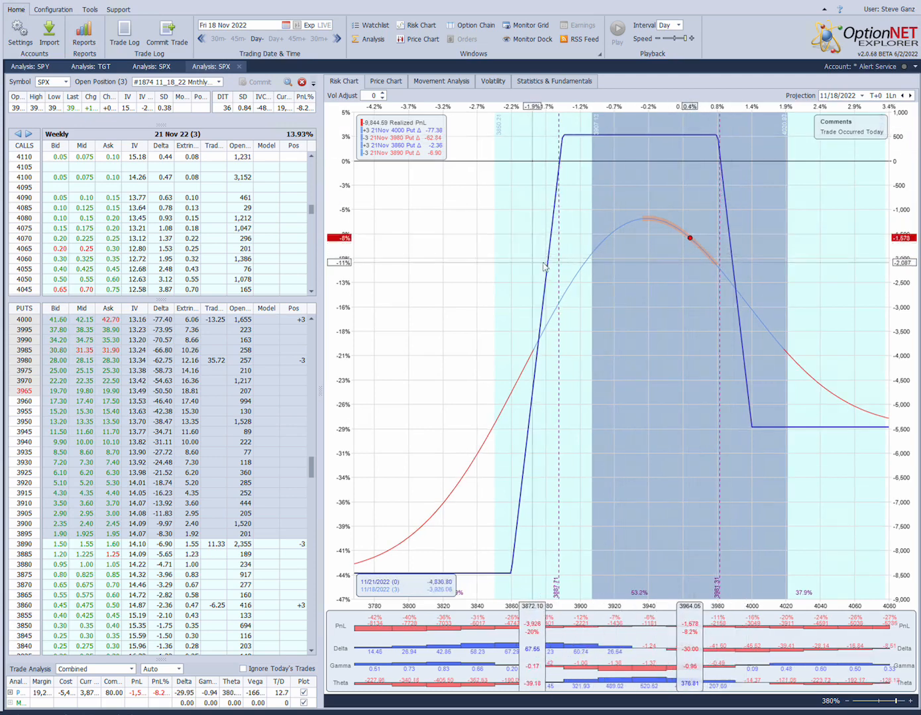
mouse_move(696, 243)
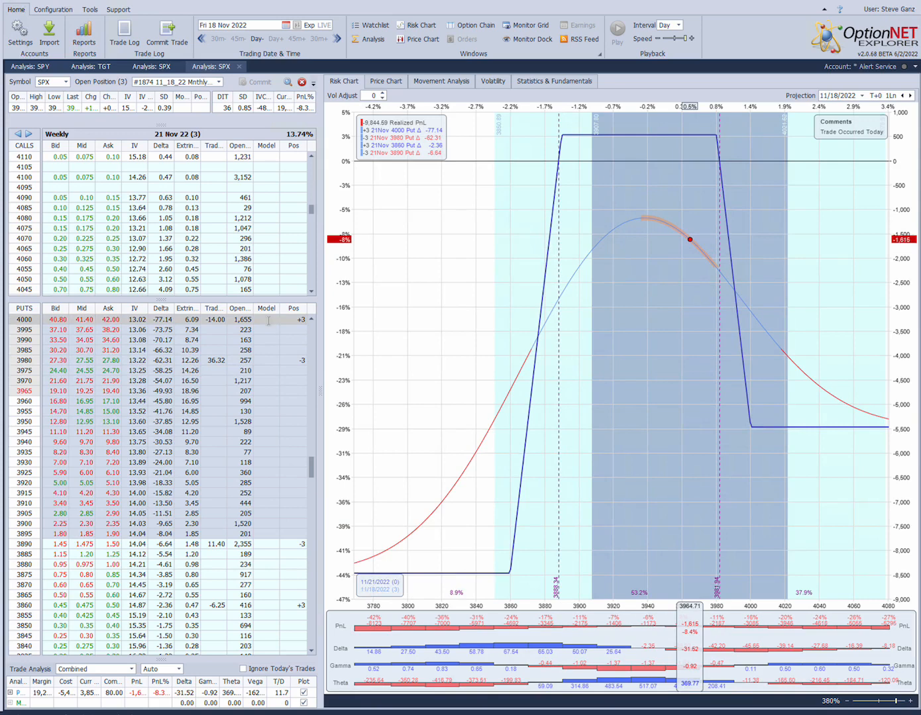
Step: Model a trial 21 Nov put adjustment on #1874, clear it, and show the Select Trade list
click(267, 320)
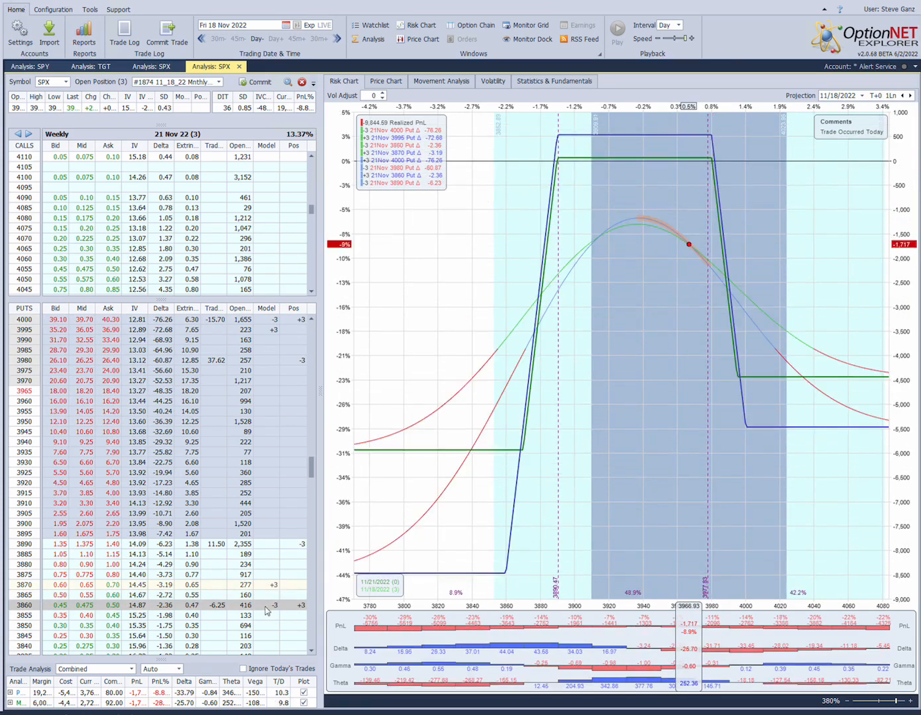
mouse_move(667, 188)
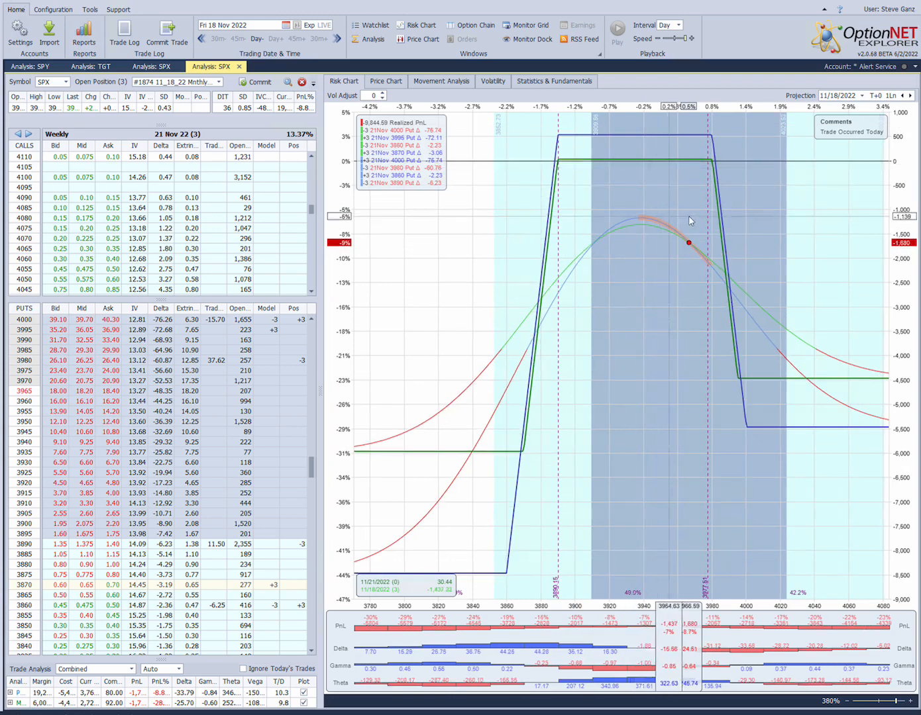
mouse_move(687, 254)
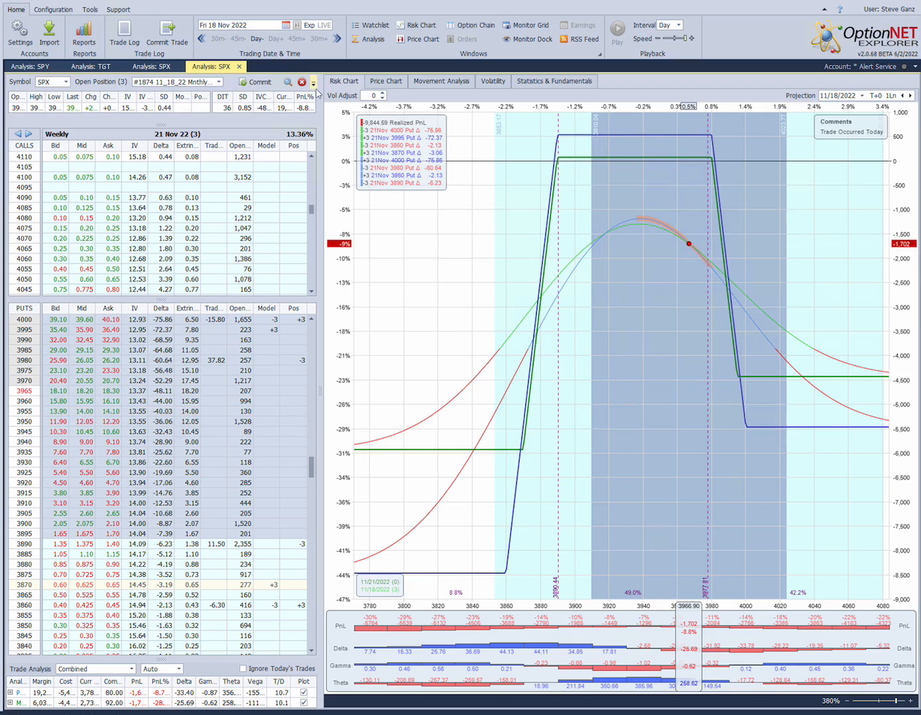
click(302, 82)
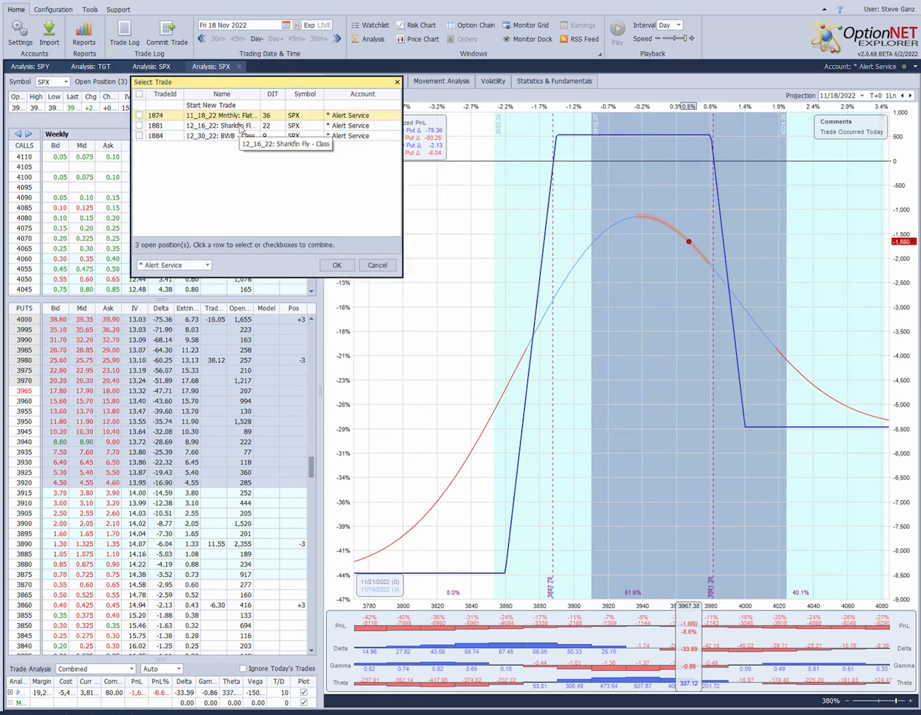
Step: Load the 12_16_22 Sharkfin Fly #1881 and exclude its 3815 put leg from analysis
click(337, 265)
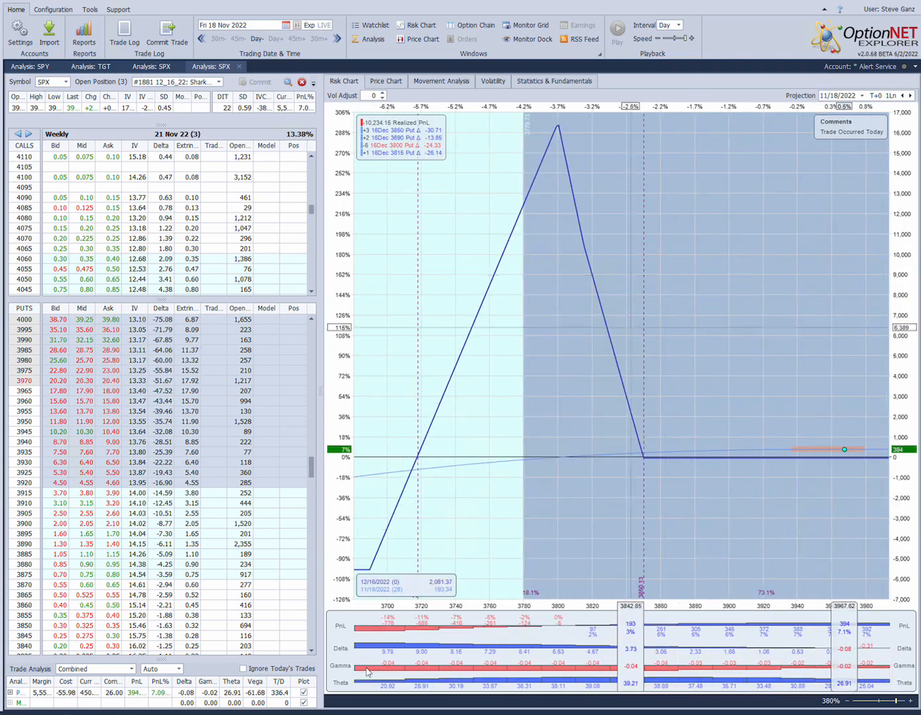
click(244, 668)
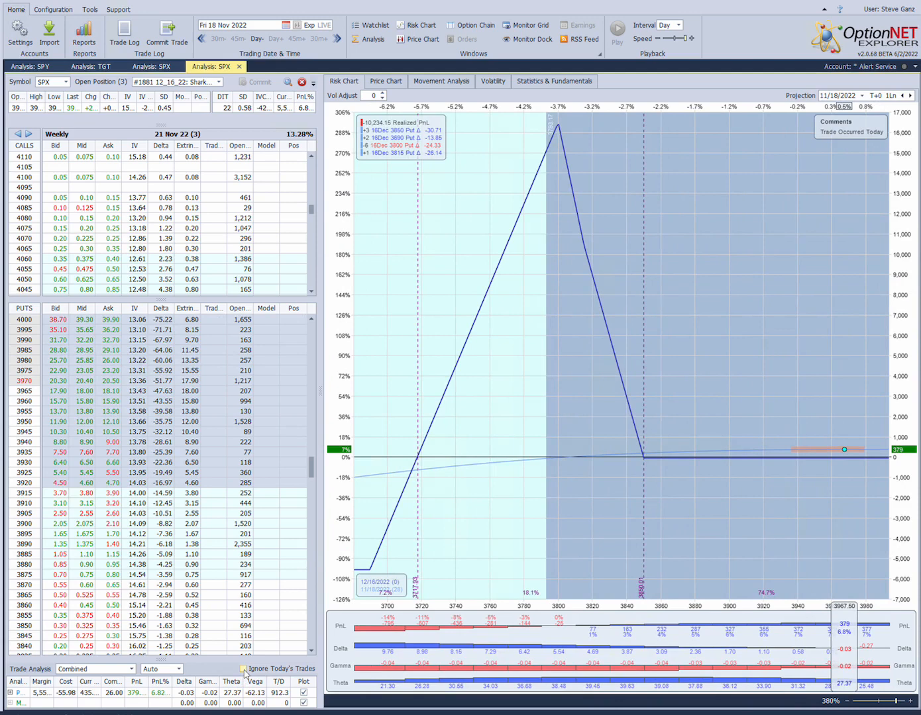
click(243, 668)
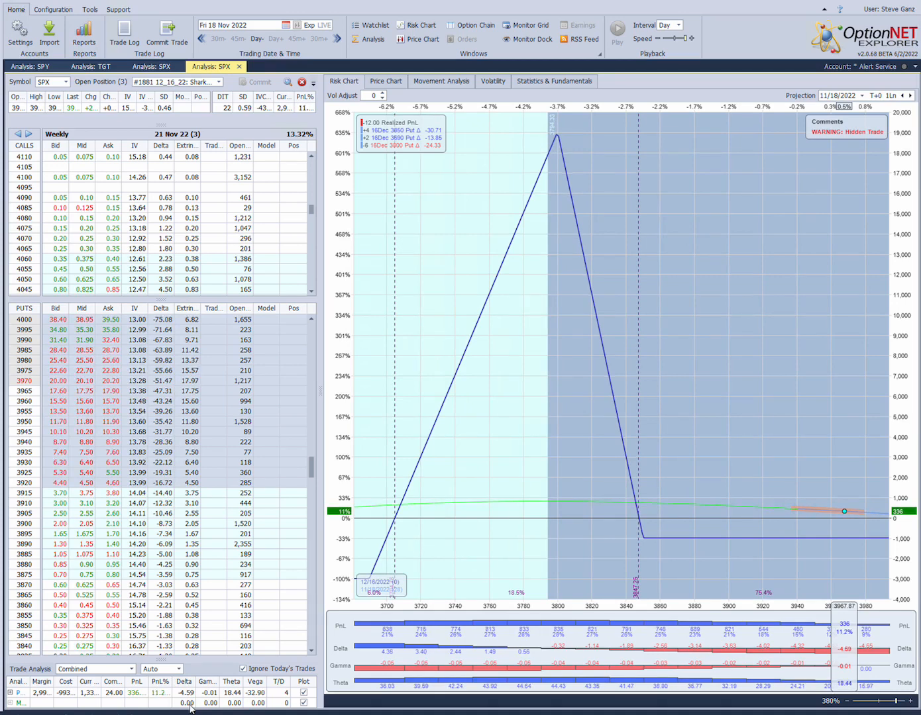
mouse_move(700, 220)
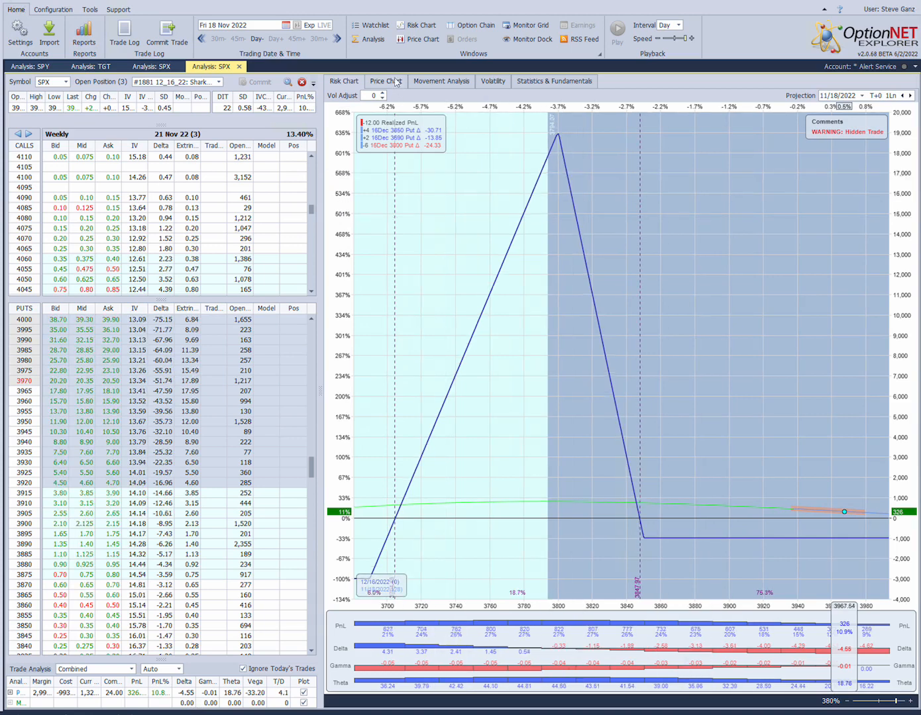
Step: Show the SPX daily price chart with the sharkfin's breakeven levels marked
click(386, 80)
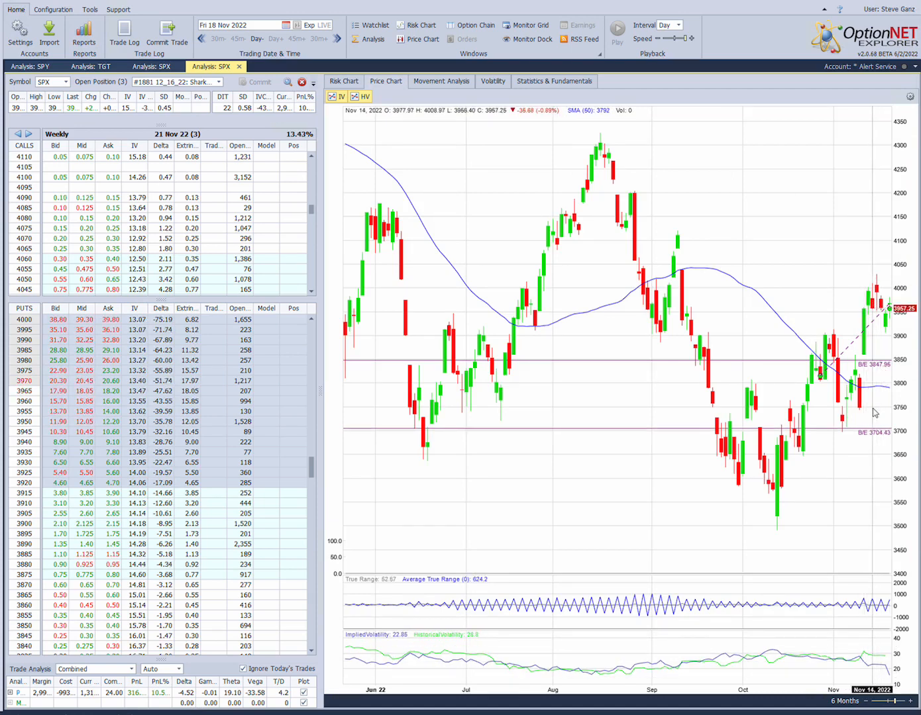
mouse_move(846, 414)
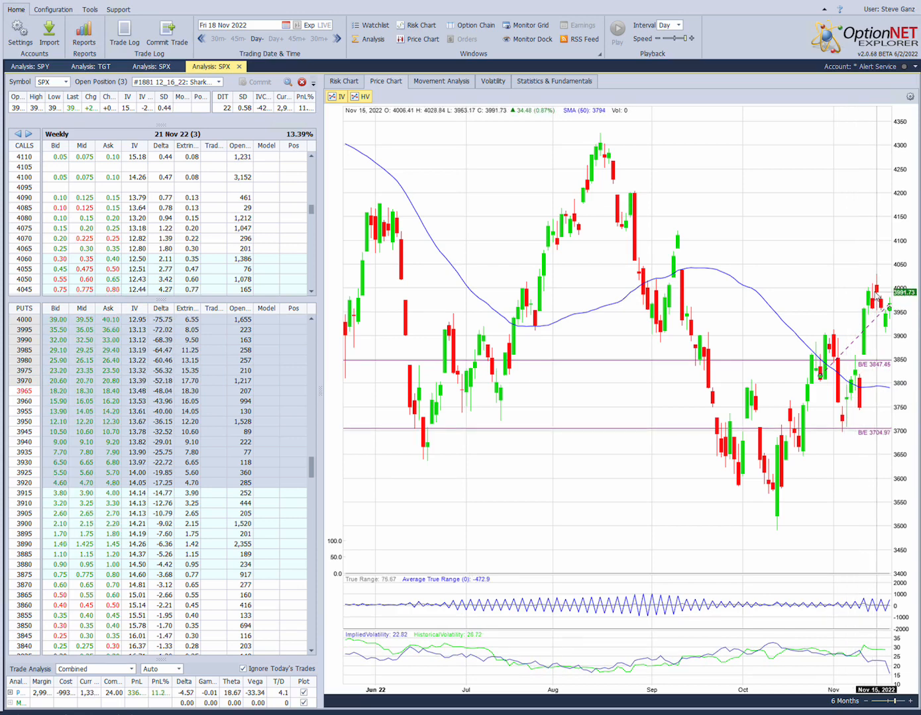
mouse_move(887, 316)
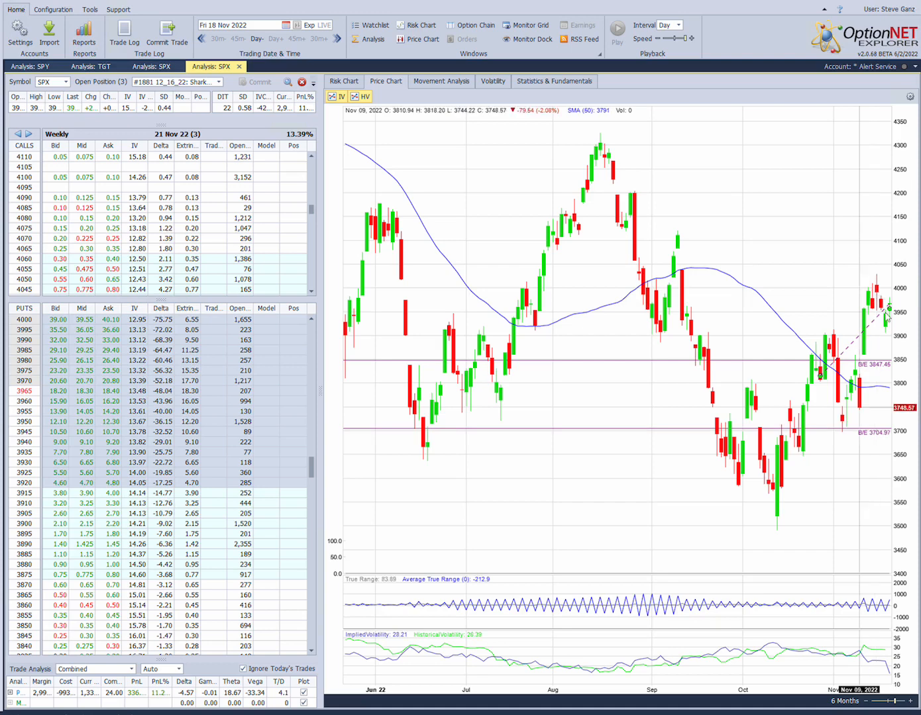
mouse_move(862, 653)
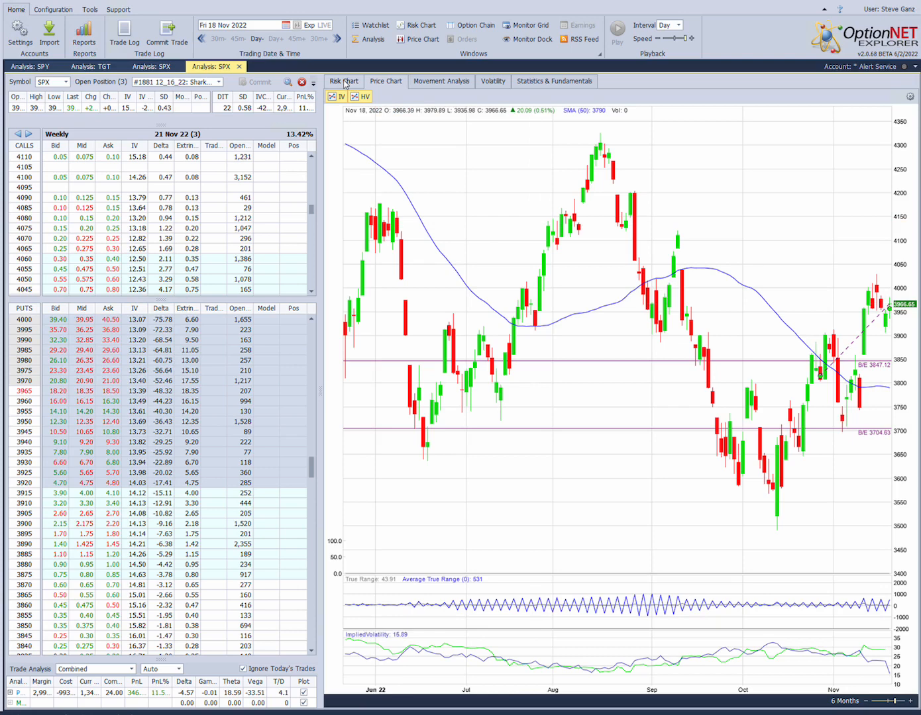
Step: Return to the sharkfin risk chart, re-include the 3815 put, and list the 16 Dec 22 chain
click(343, 81)
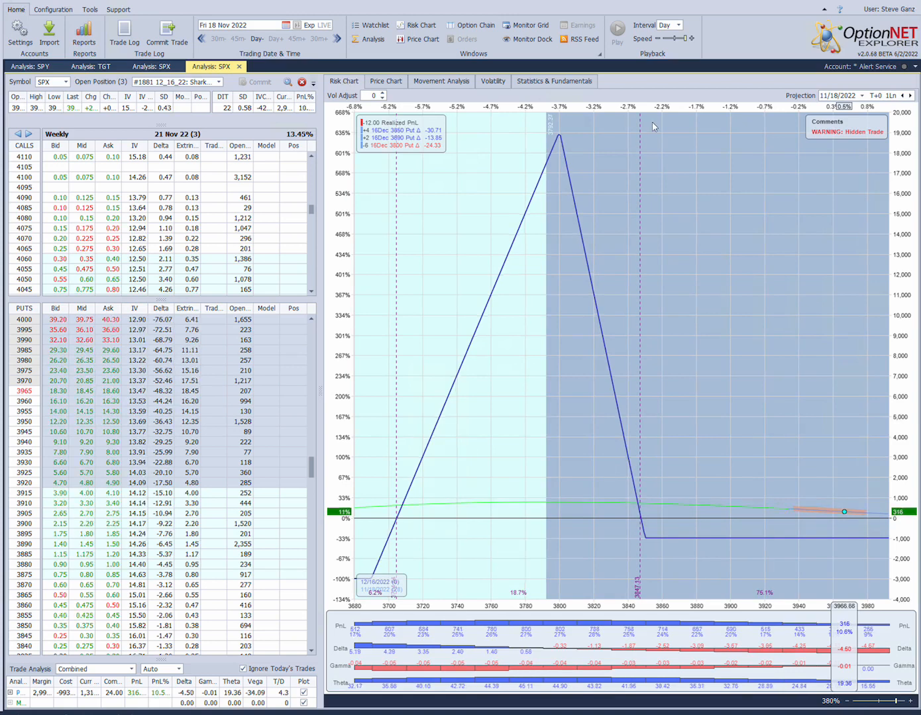
mouse_move(788, 504)
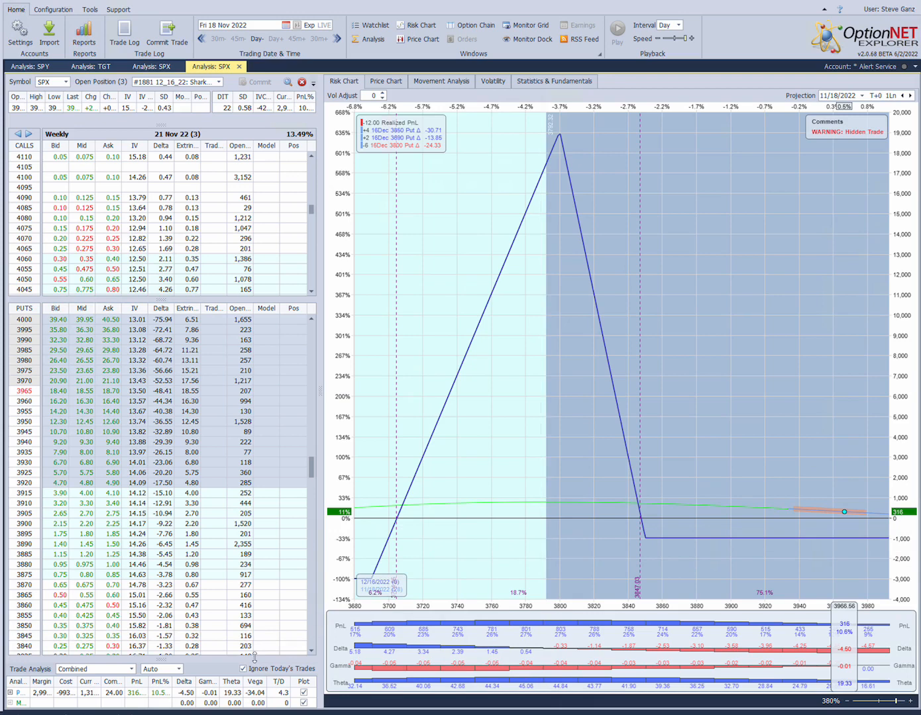
click(243, 669)
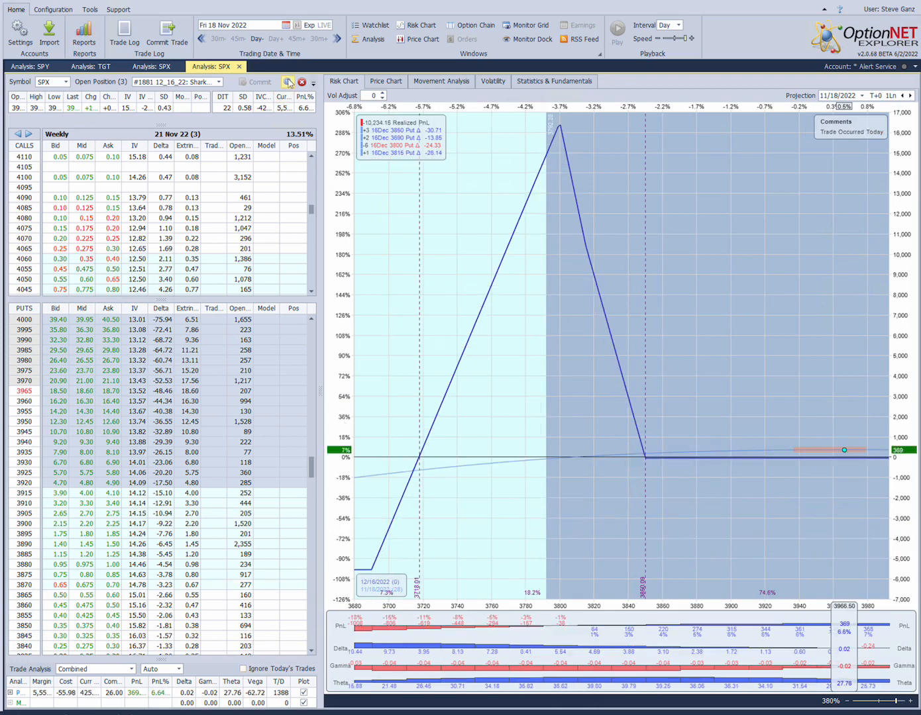
click(289, 82)
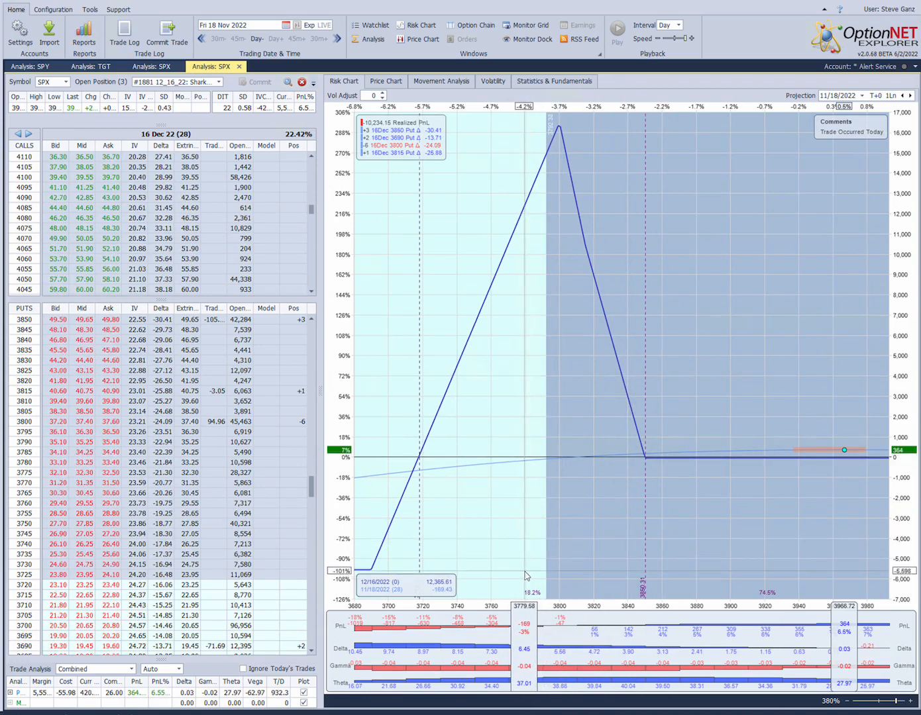
mouse_move(820, 427)
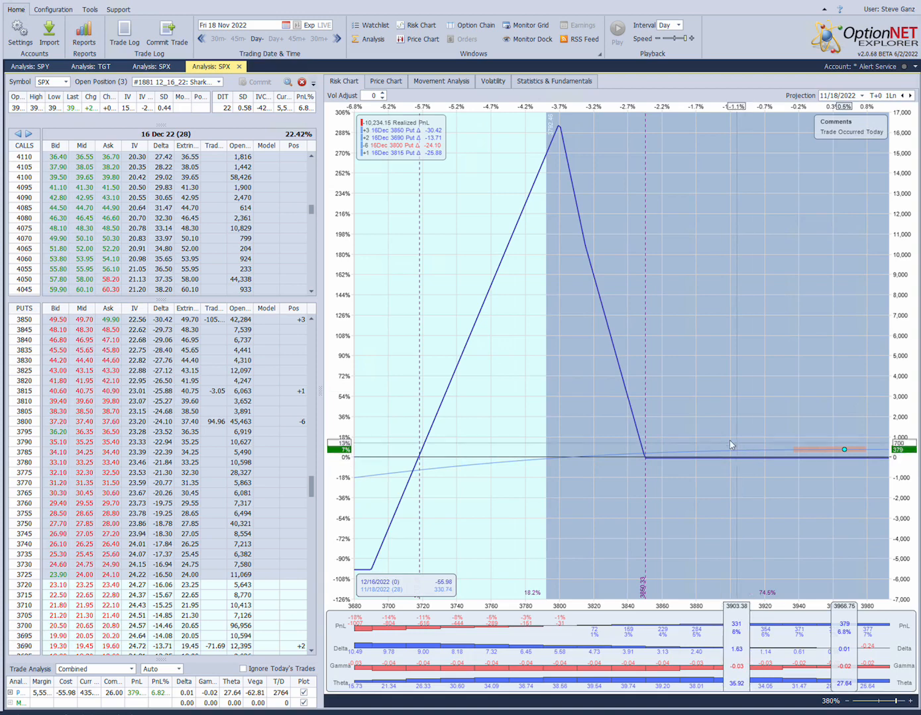
mouse_move(868, 461)
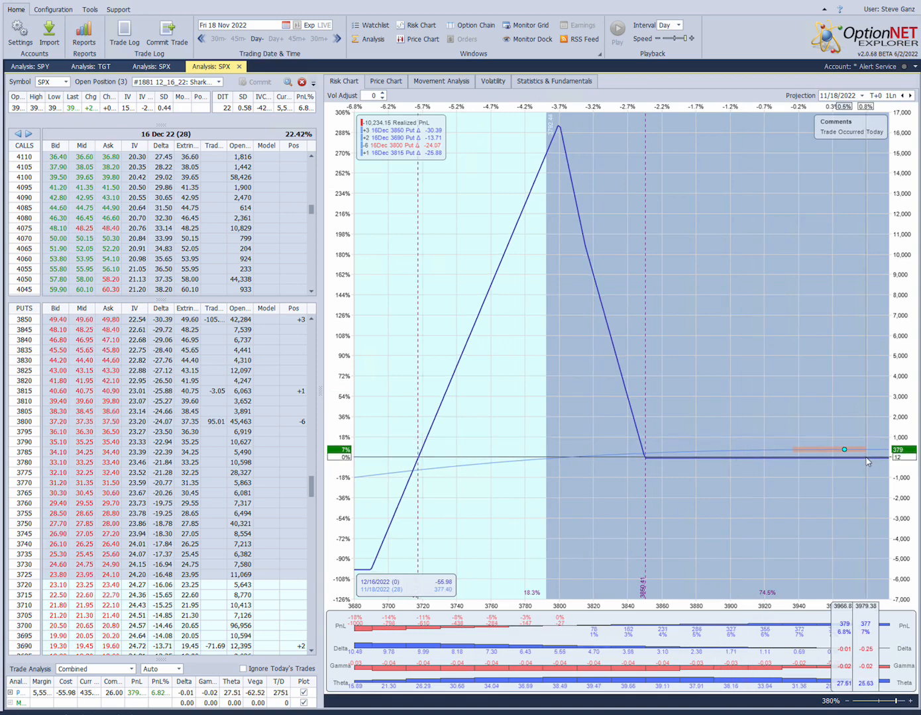
mouse_move(355, 249)
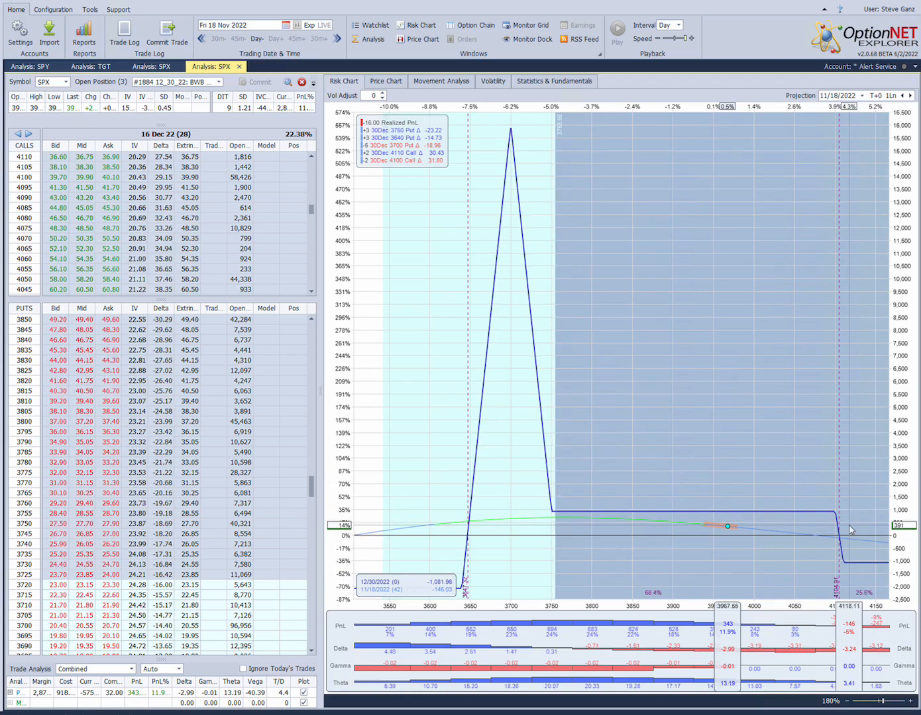
mouse_move(789, 515)
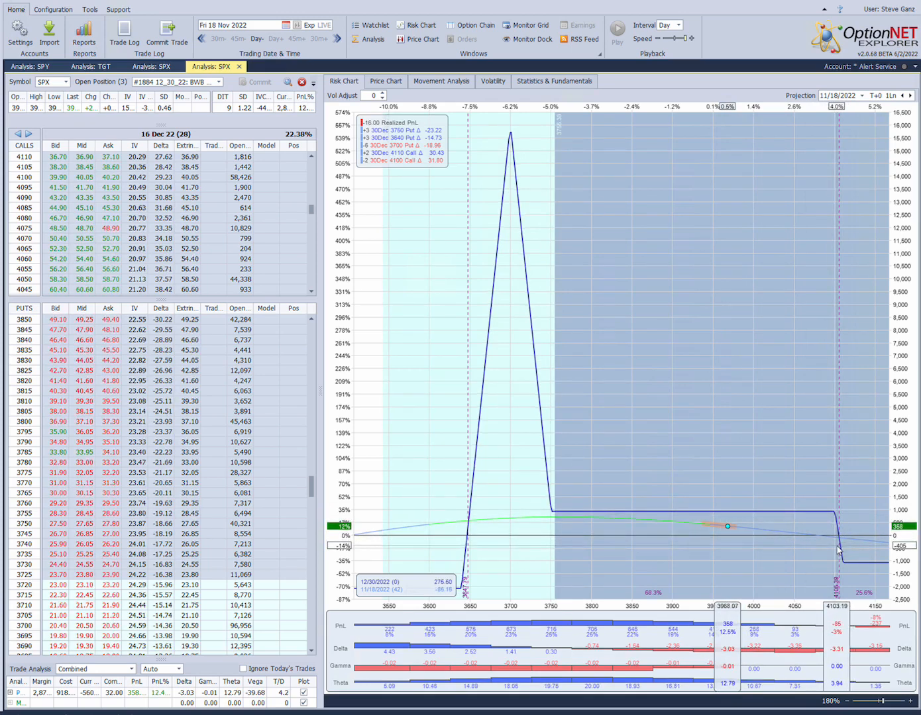
mouse_move(839, 541)
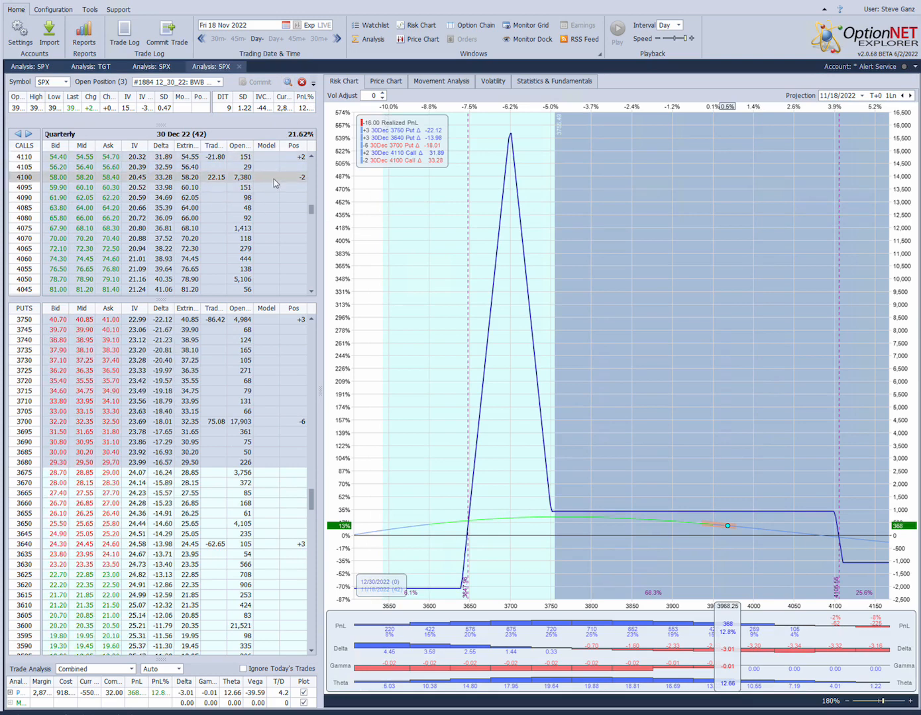
mouse_move(838, 571)
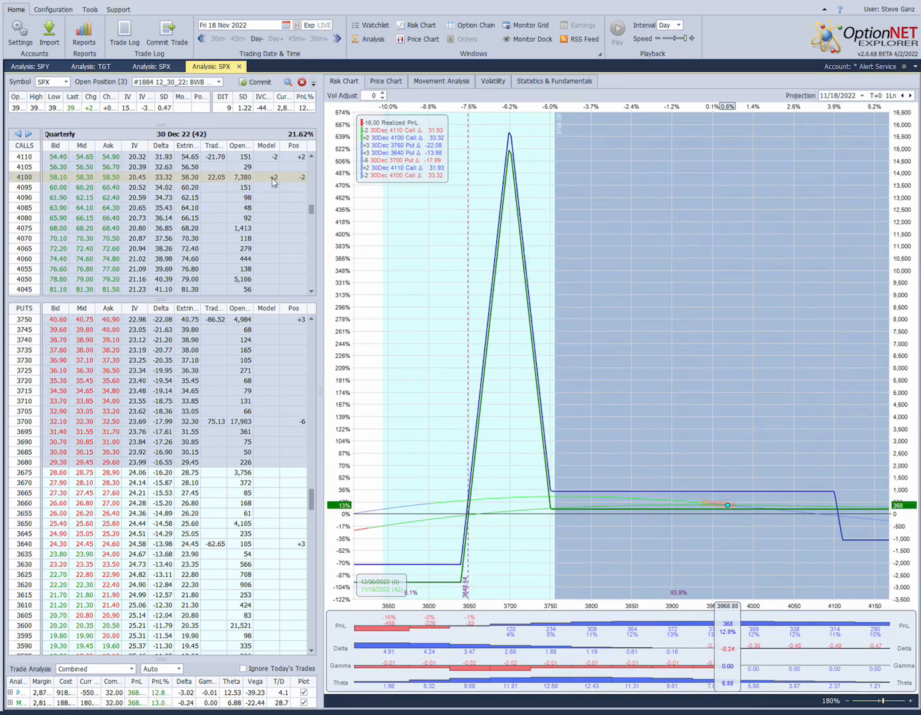
mouse_move(498, 325)
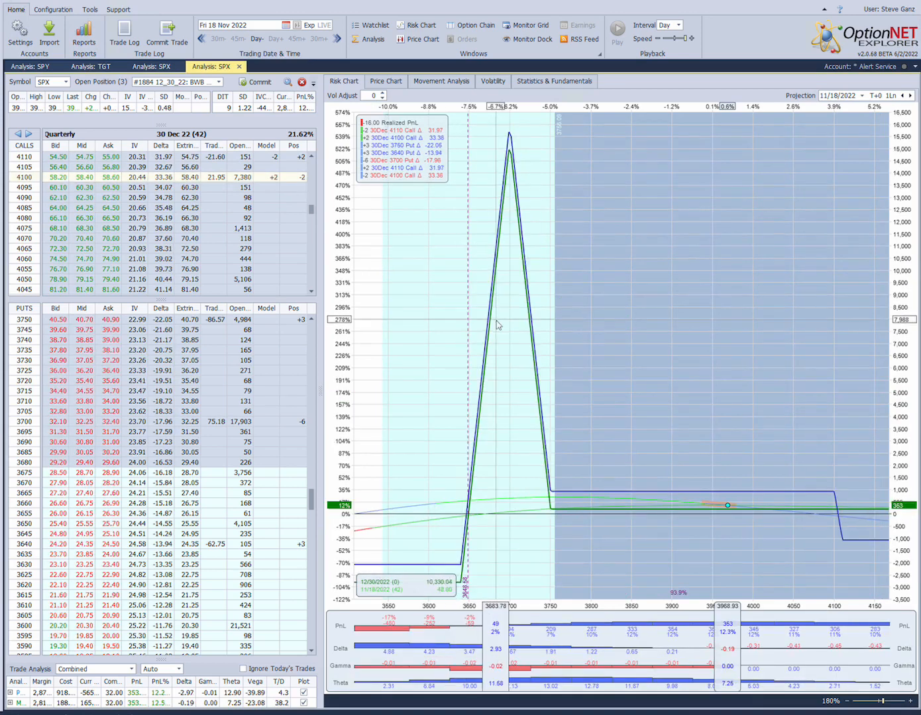
mouse_move(731, 510)
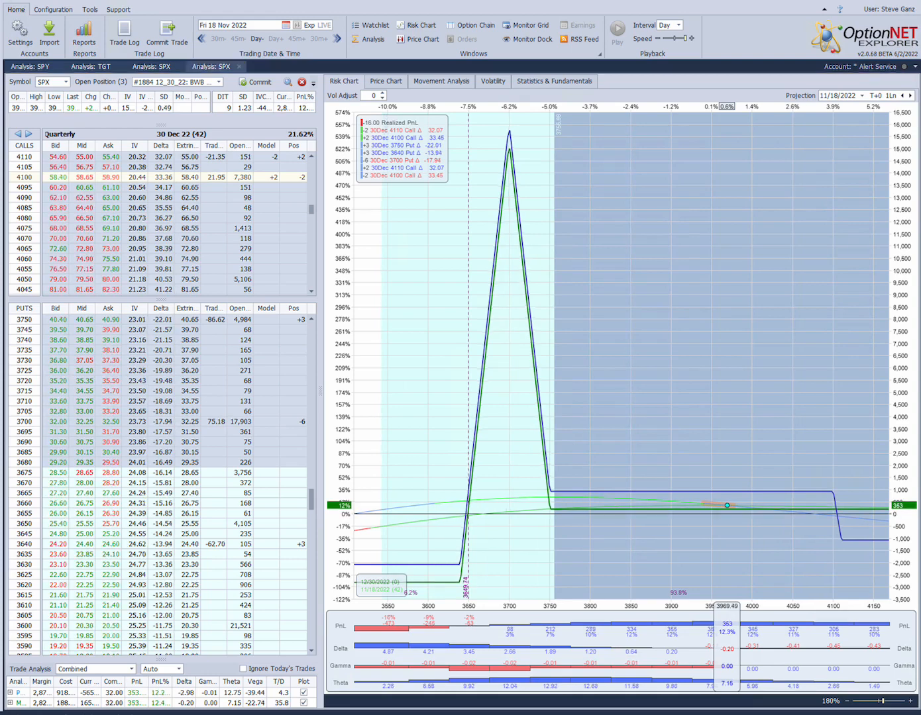
mouse_move(718, 324)
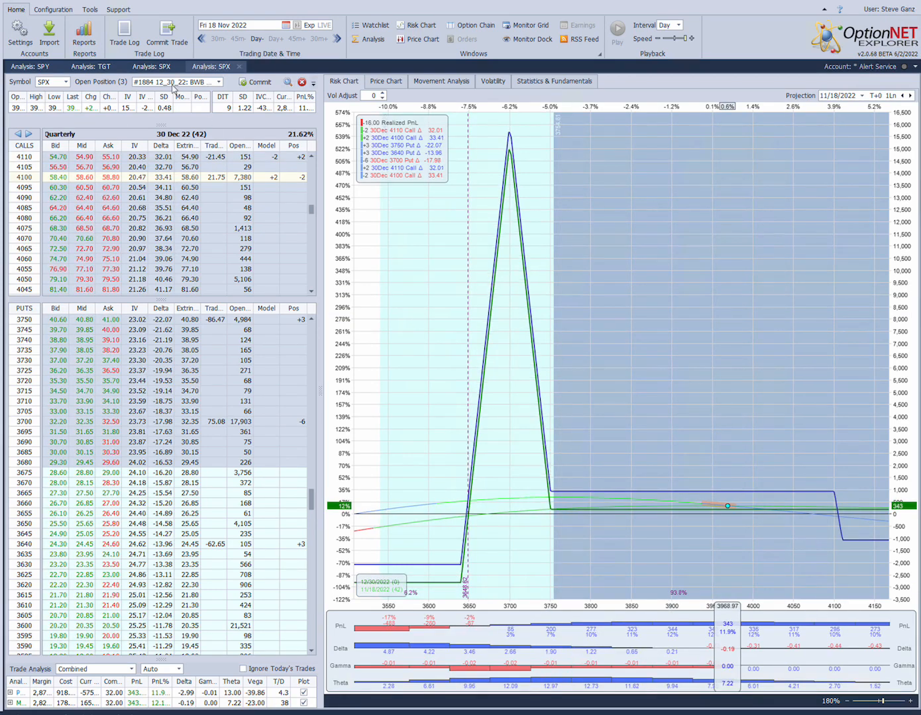
Step: Switch to the SPY analysis showing bearish trade #1879 with its November 18 chain
click(29, 66)
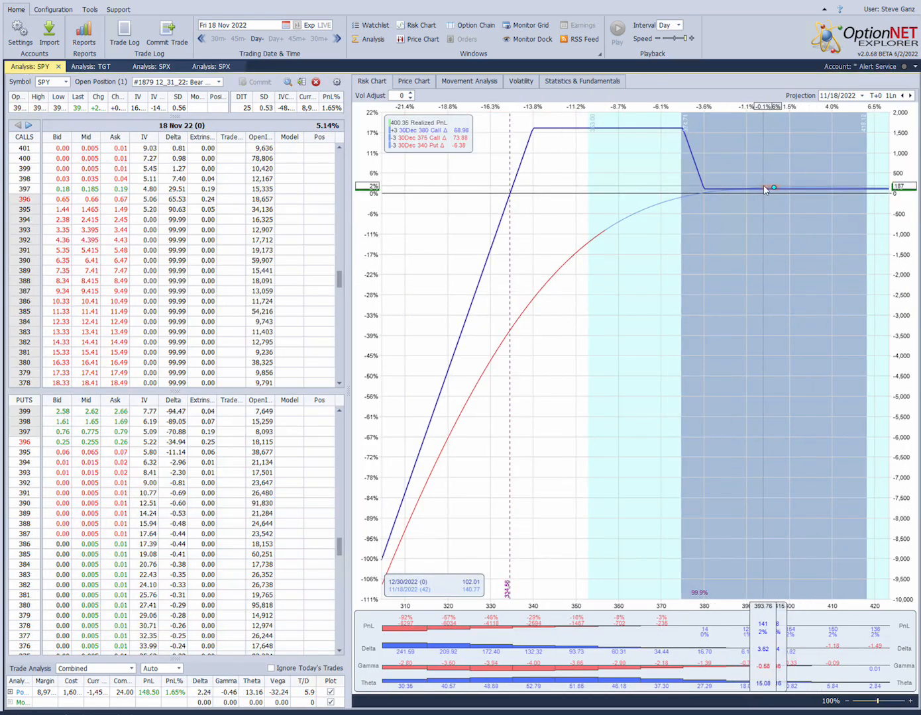
mouse_move(836, 192)
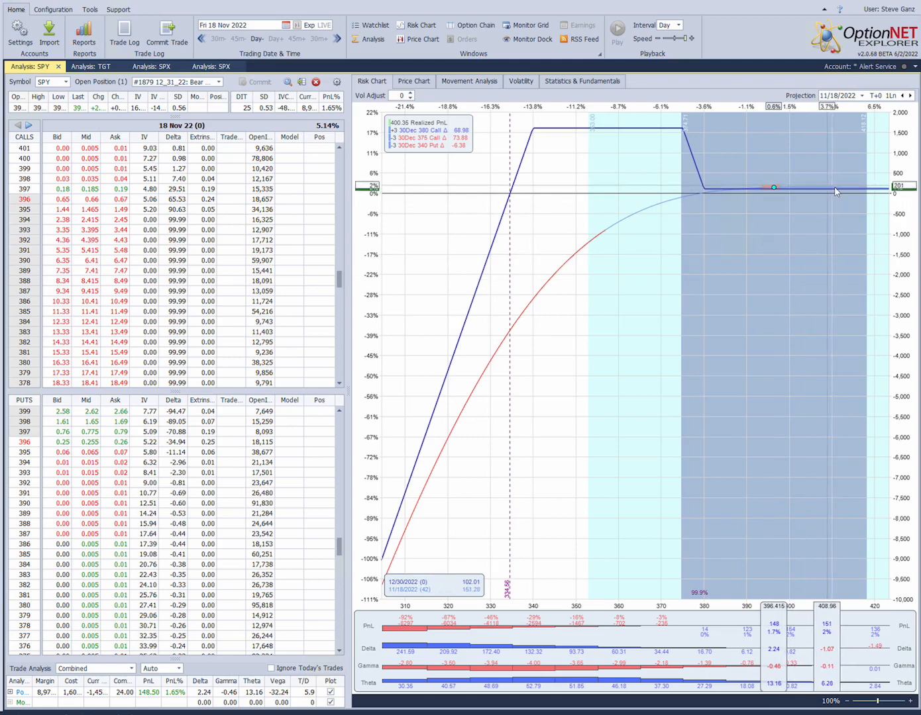
mouse_move(762, 196)
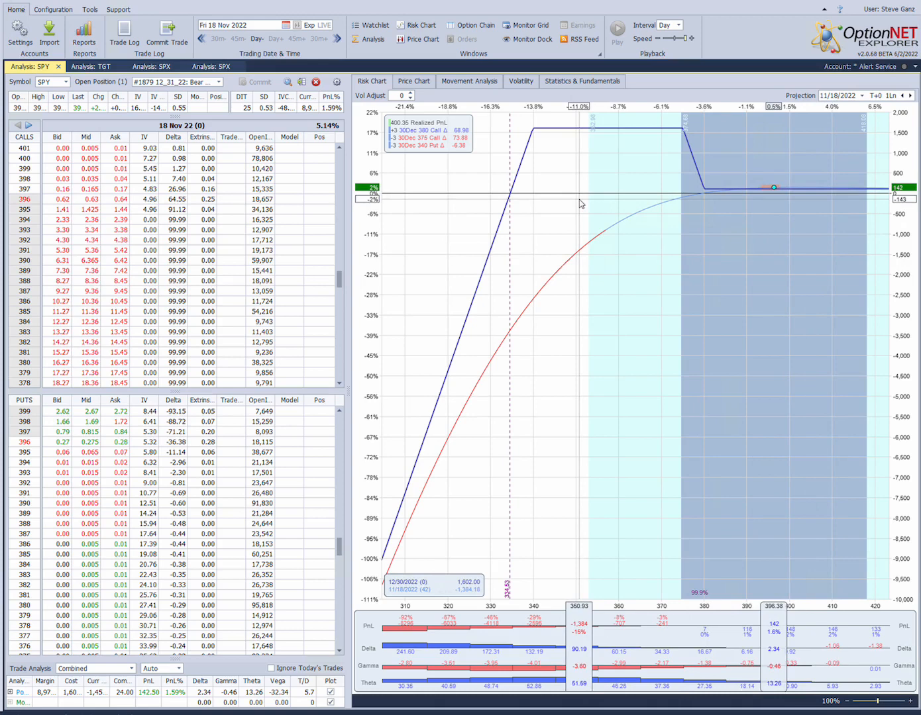
mouse_move(514, 214)
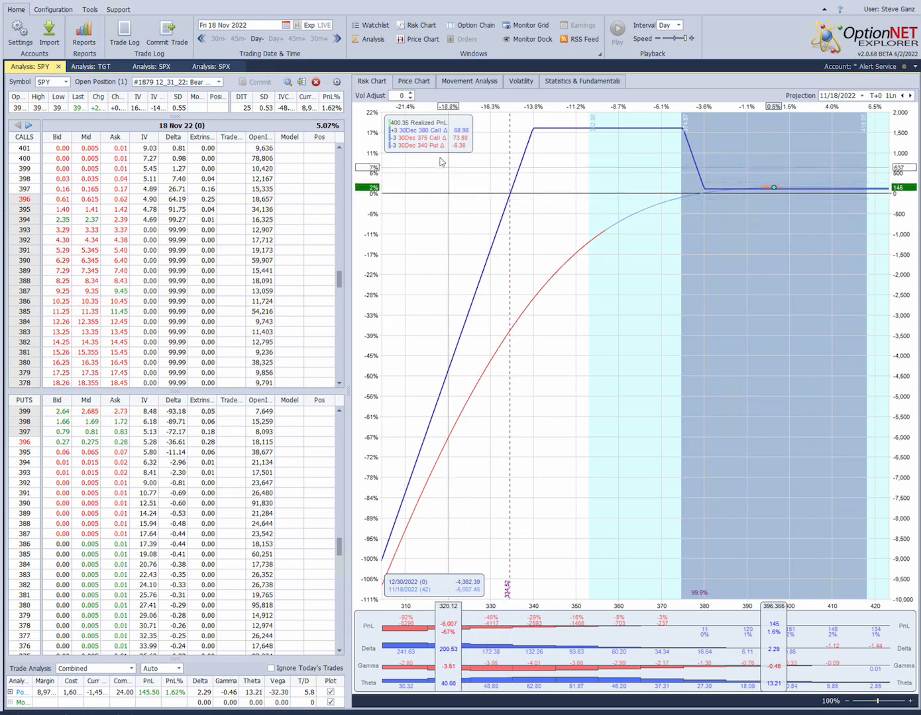
mouse_move(440, 143)
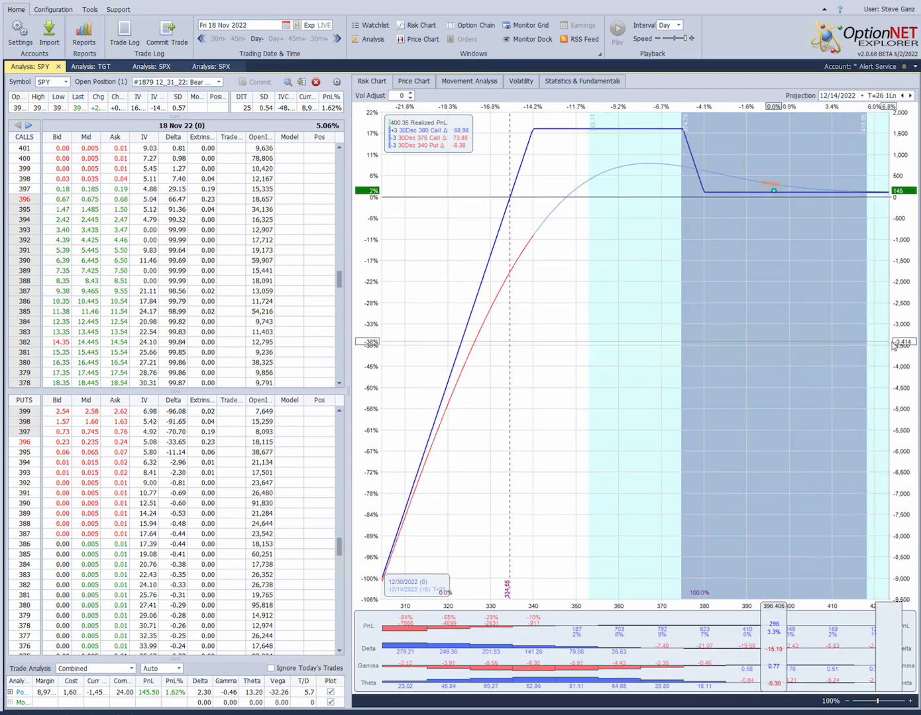
mouse_move(686, 191)
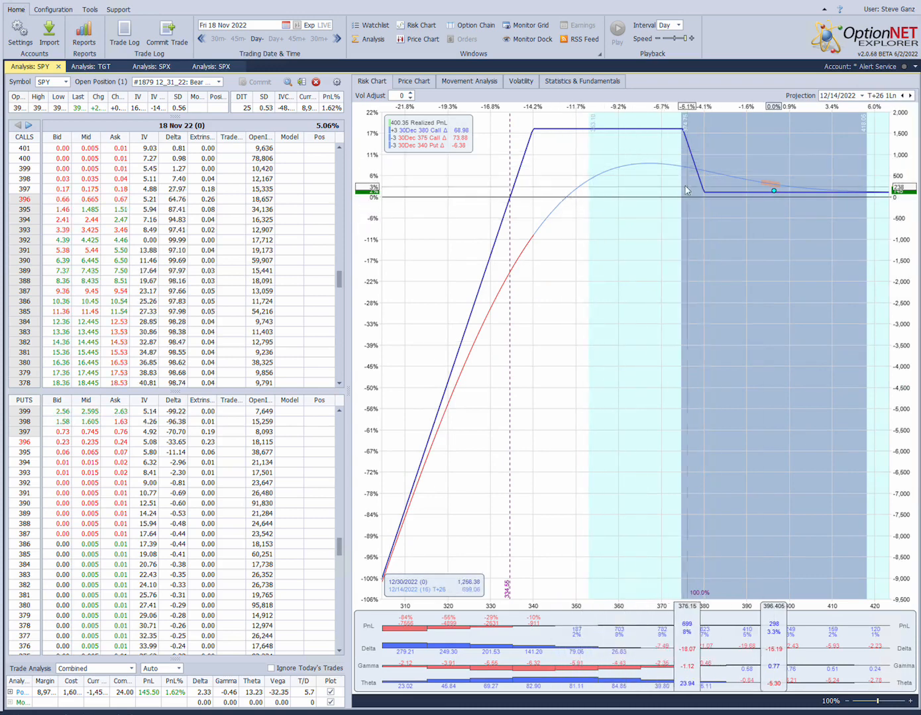
mouse_move(727, 172)
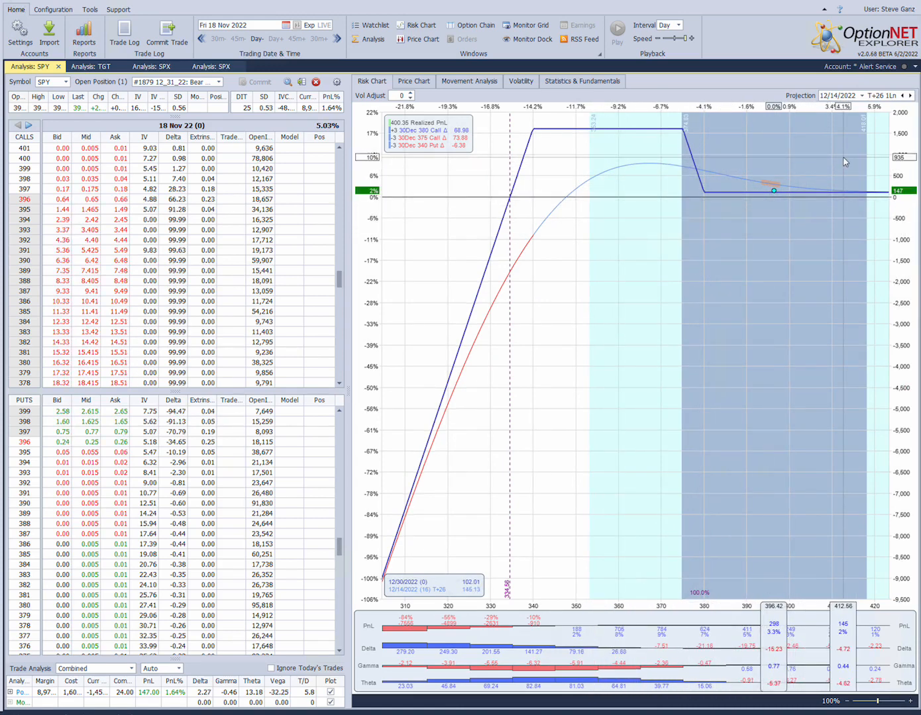
Step: Switch to the TGT analysis showing earnings trade #1888 with the November 18 chain
click(864, 95)
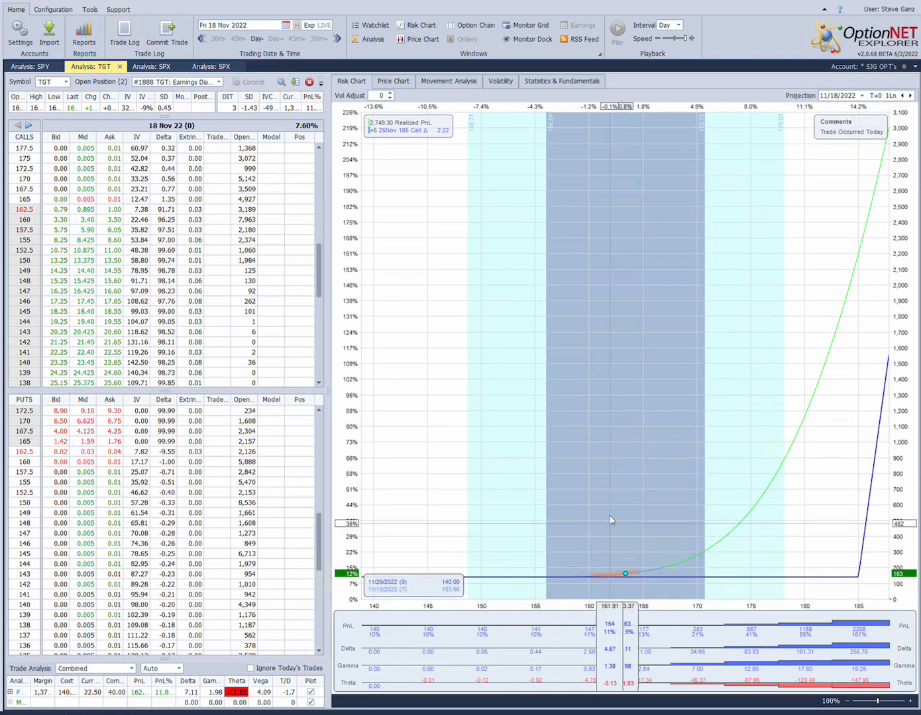
mouse_move(723, 520)
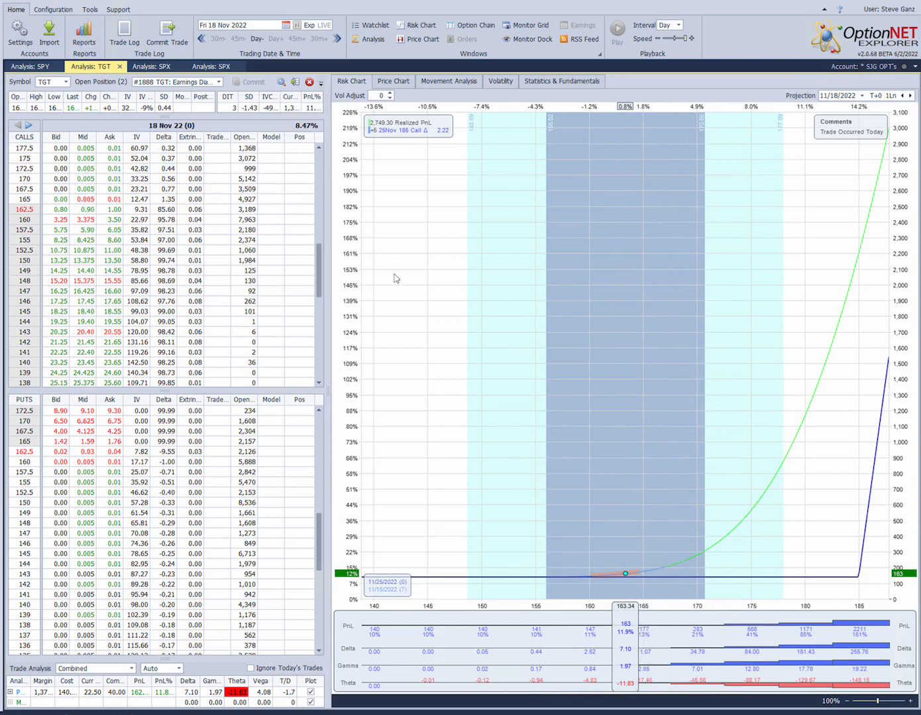
mouse_move(498, 551)
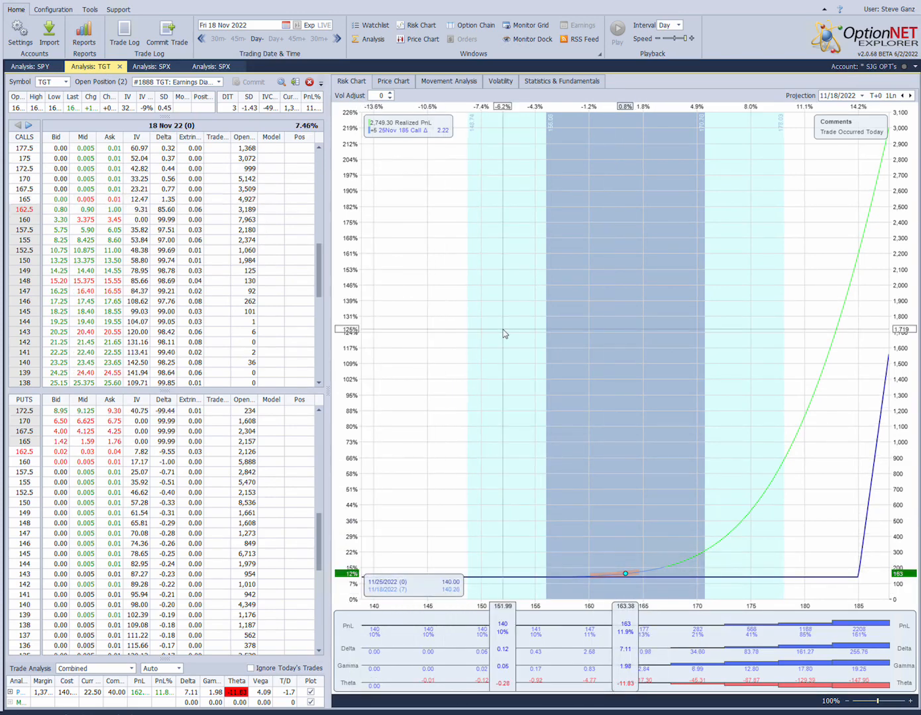
mouse_move(609, 313)
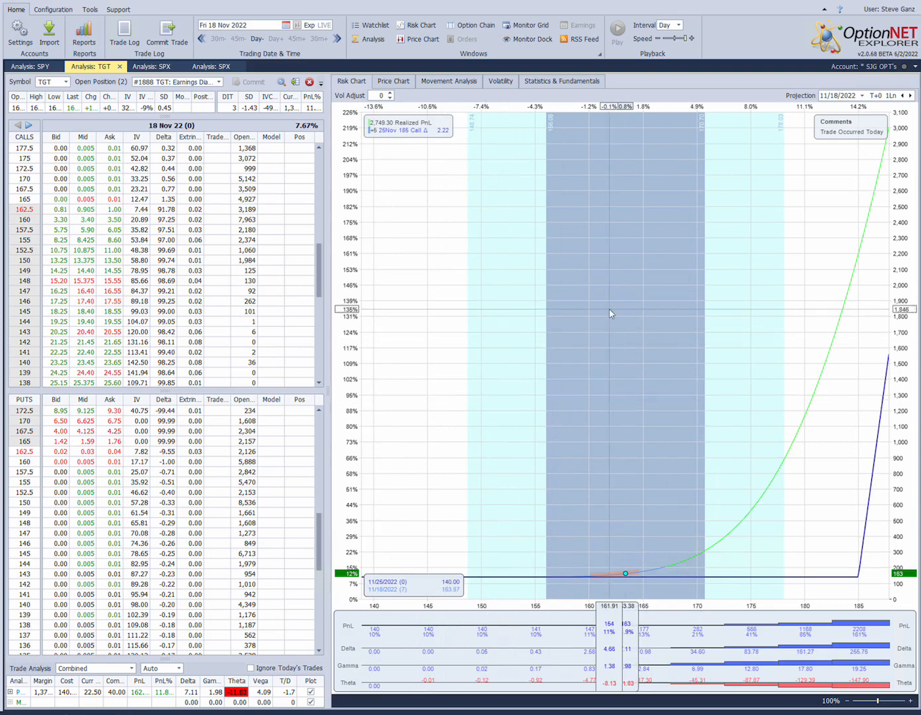
mouse_move(726, 376)
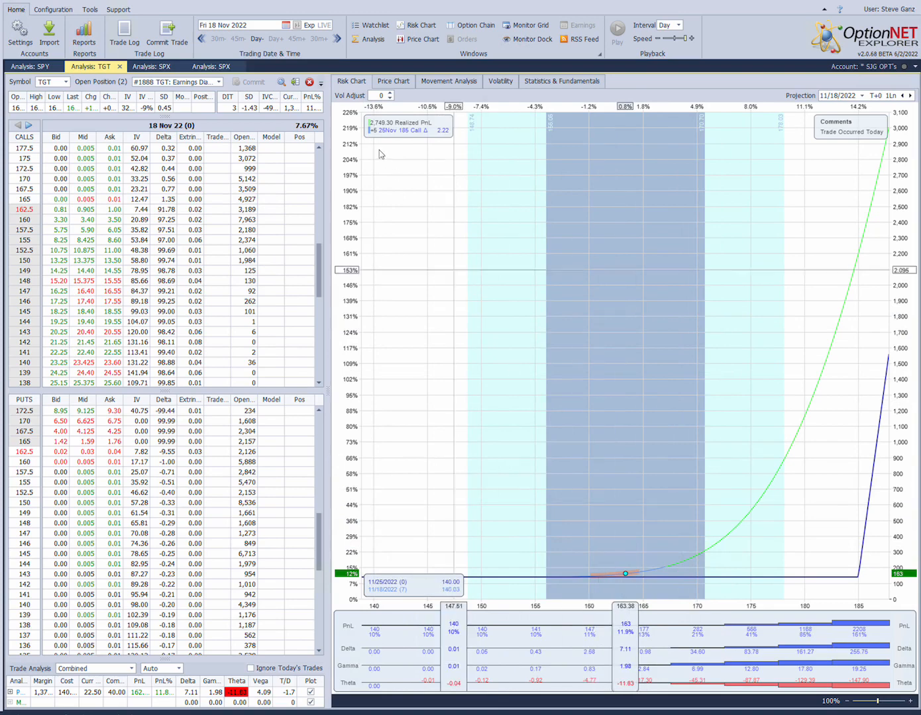
mouse_move(281, 82)
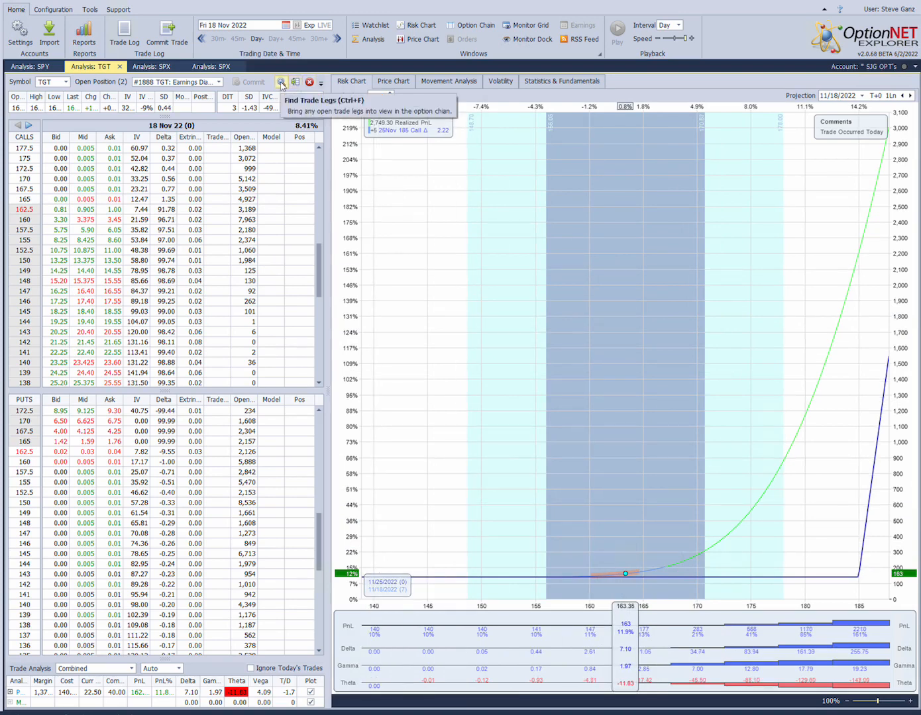
Step: Jump the TGT chain to the 25 Nov 22 weekly holding trade #1888's open call leg
click(280, 82)
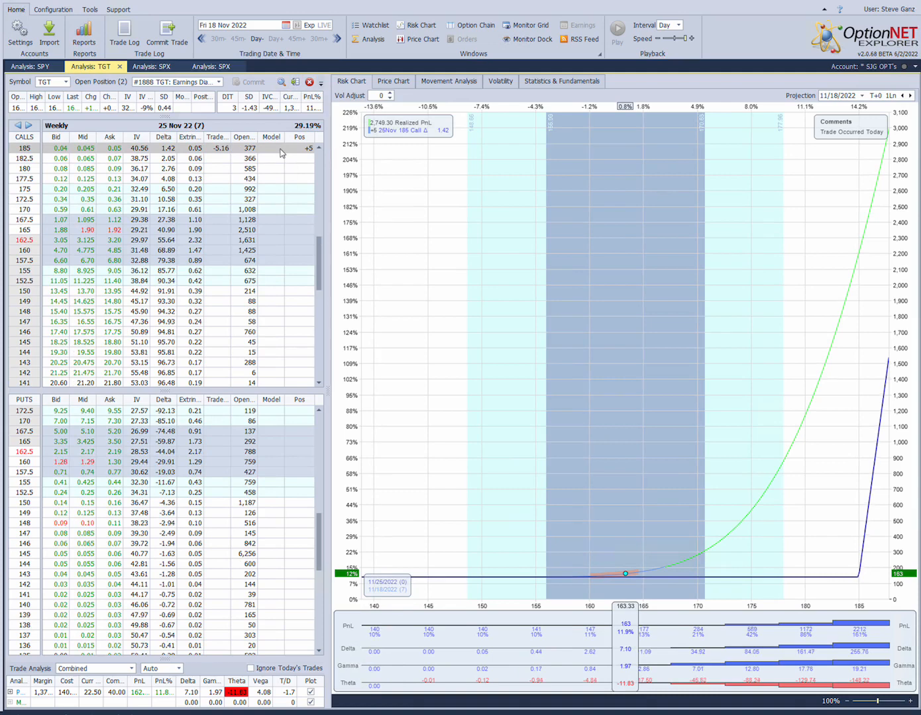
mouse_move(678, 559)
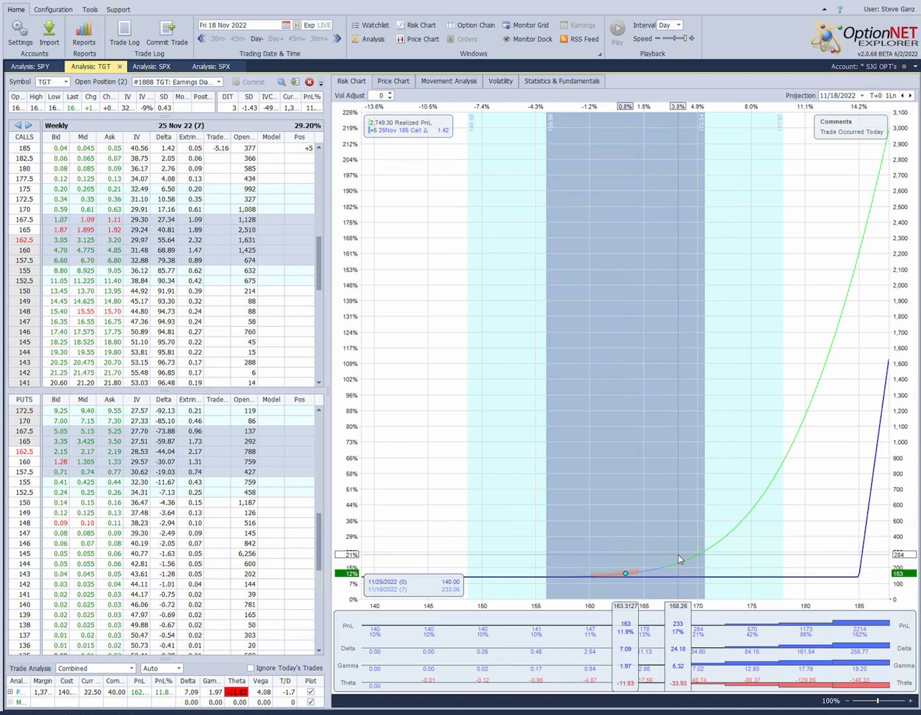
mouse_move(837, 456)
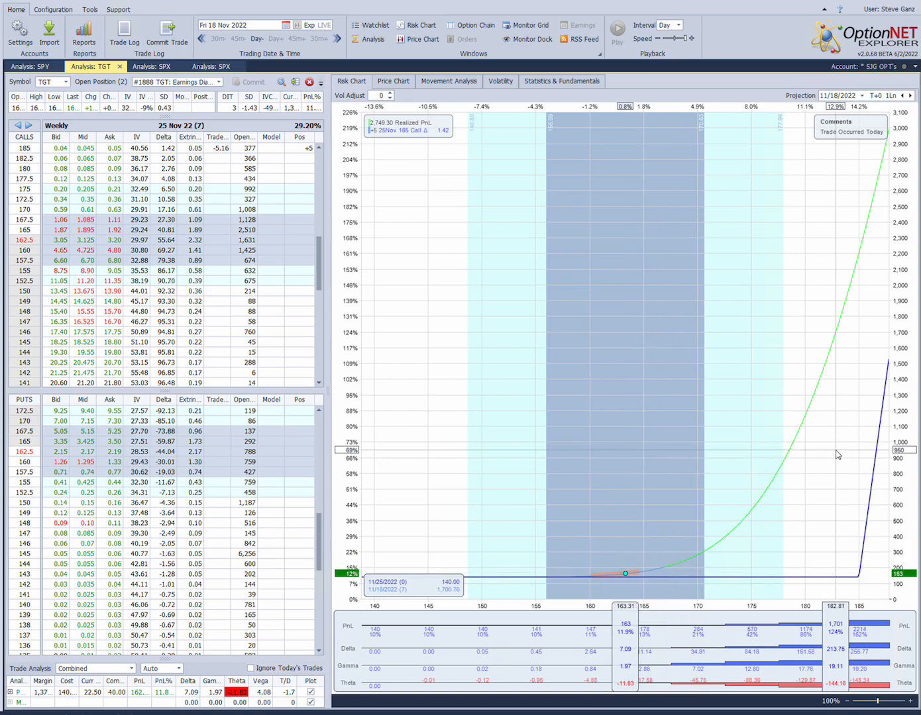
mouse_move(412, 192)
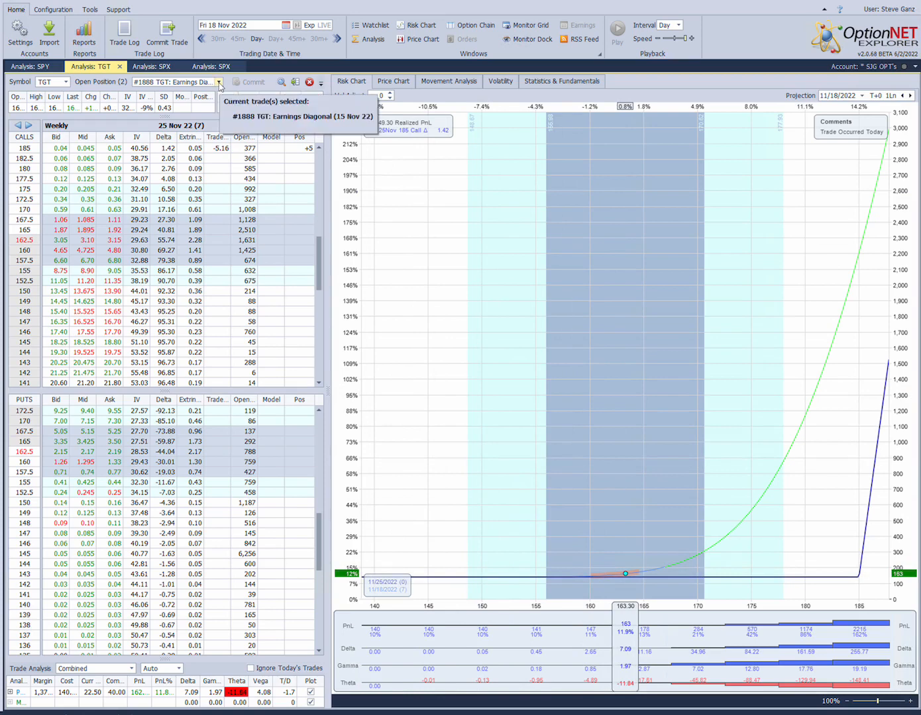
Step: Load TGT earnings calendar trade #1887 and its risk curve beside the 25 Nov weekly chain
click(220, 82)
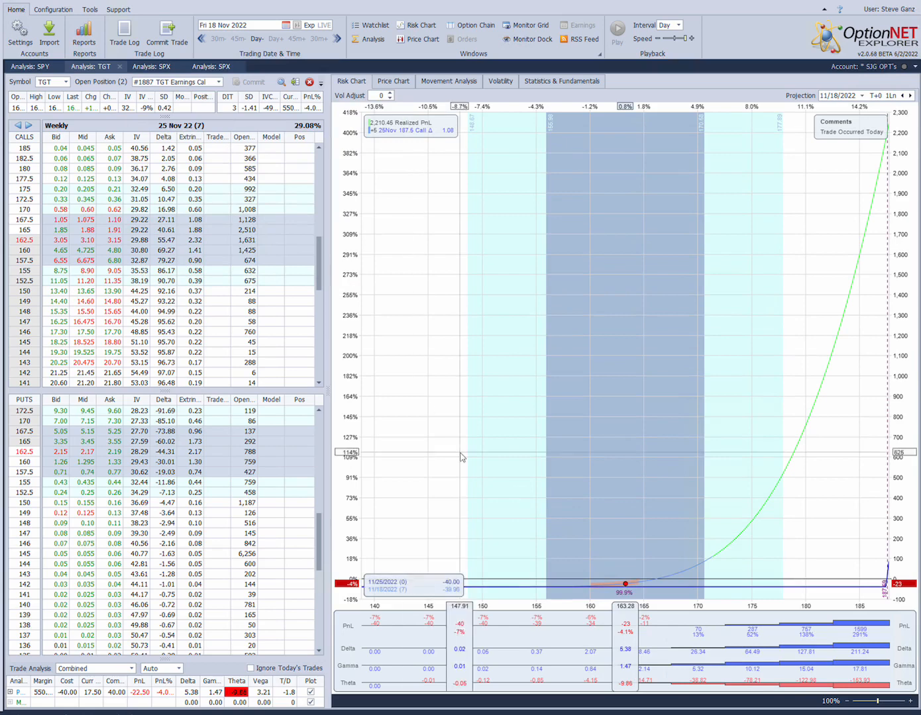
mouse_move(683, 596)
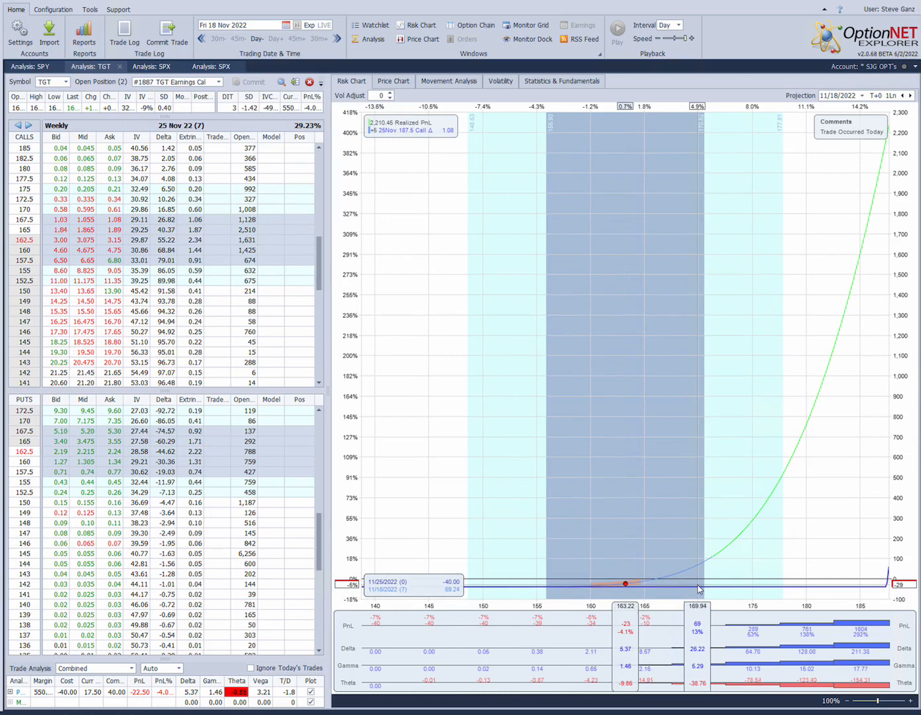
mouse_move(558, 436)
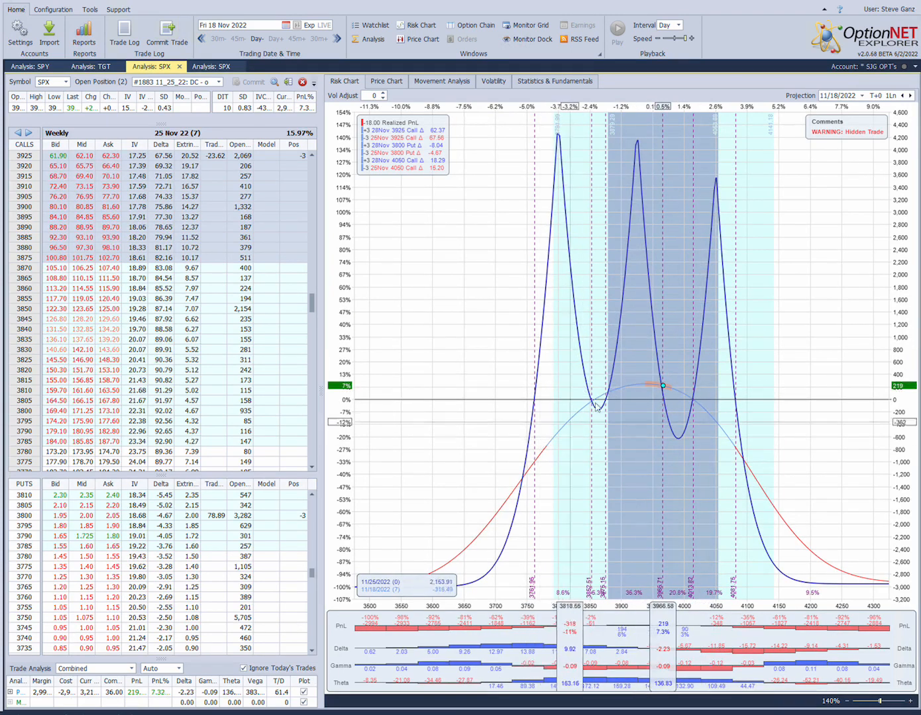
mouse_move(583, 386)
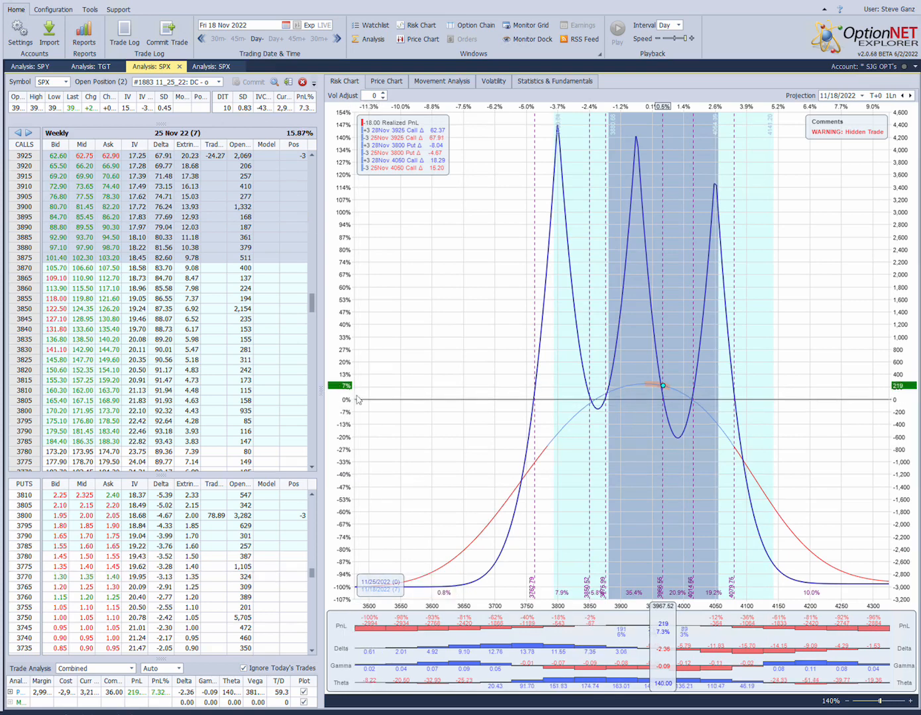
mouse_move(366, 395)
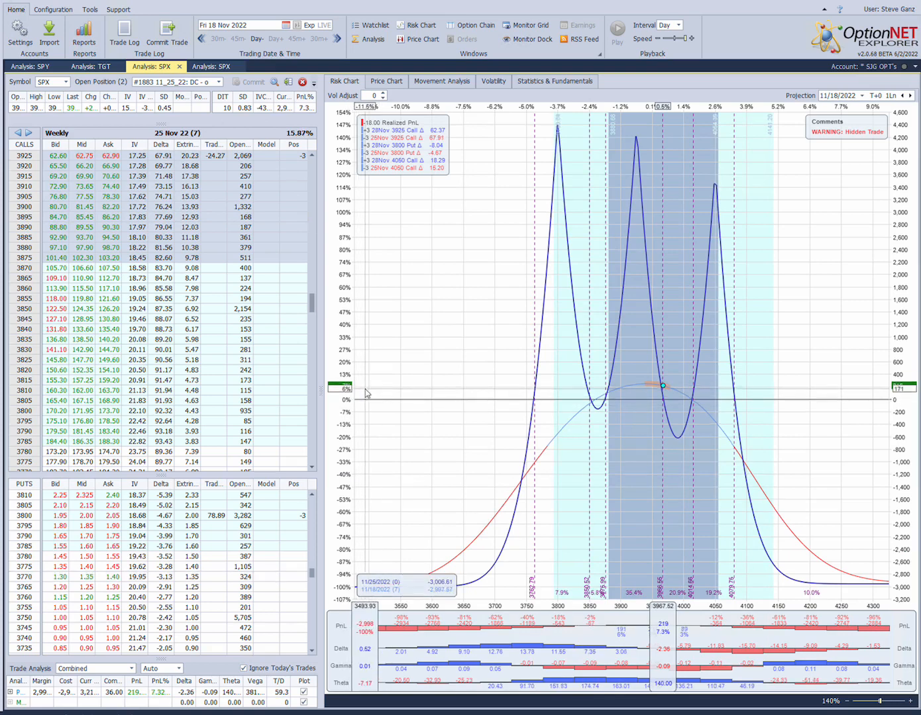